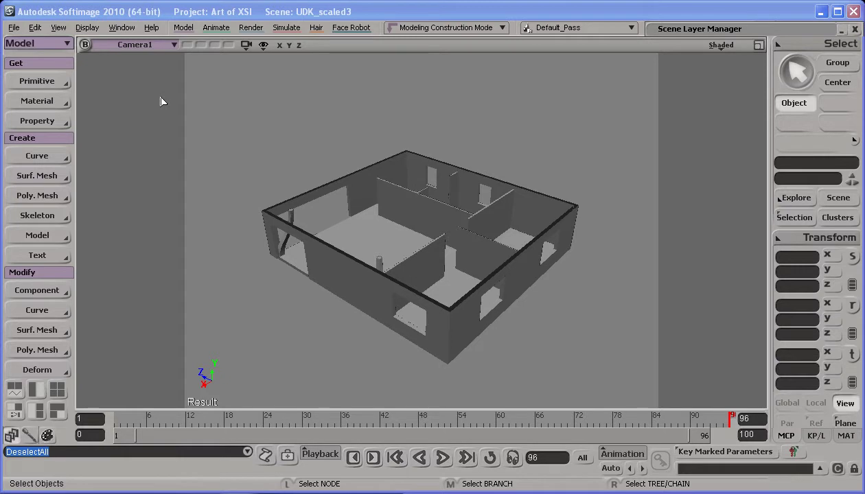
{"action": "mouse_move", "coordinate": [306, 370]}
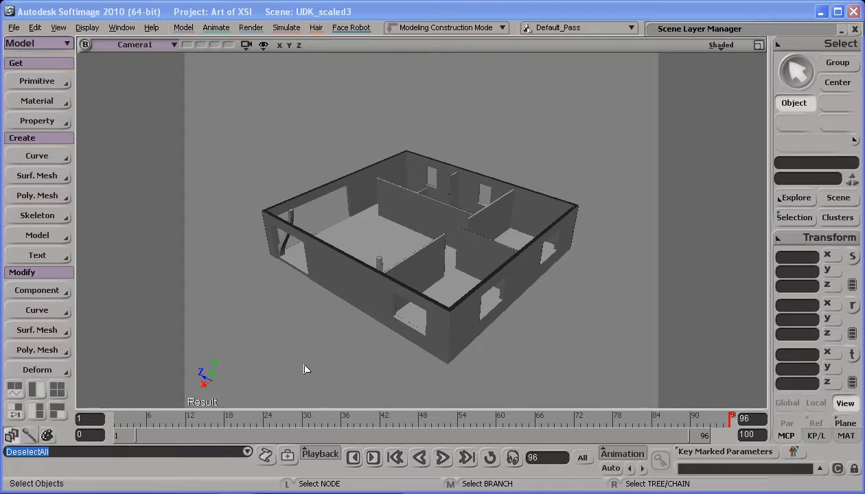
Jump the UDK_scaled3 scene's timeline back to frame 1 with the First Frame control
{"action": "left_click", "coordinate": [396, 457]}
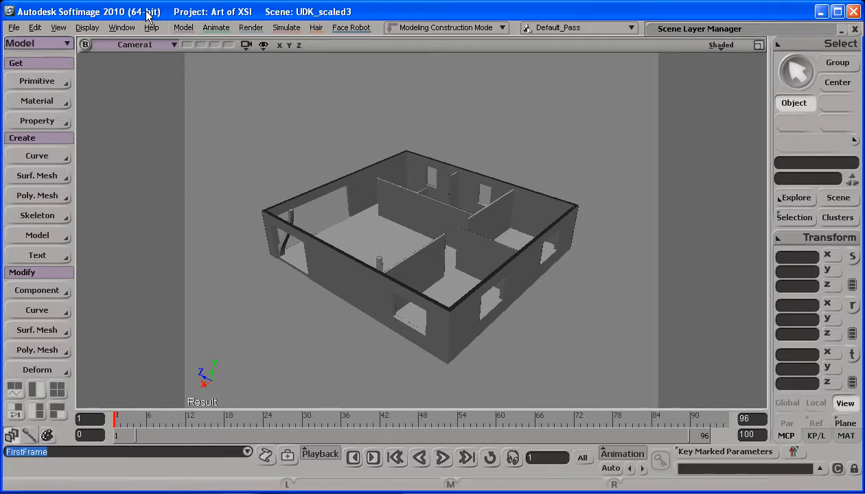
{"action": "mouse_move", "coordinate": [259, 19]}
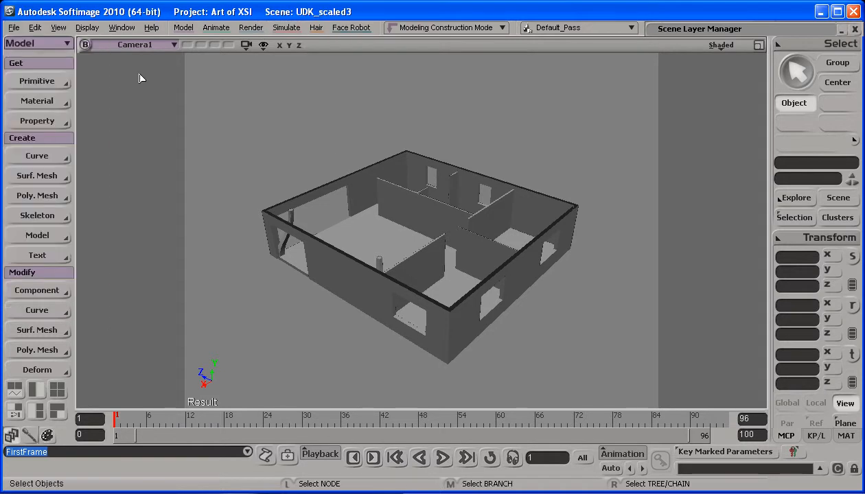
{"action": "mouse_move", "coordinate": [180, 292]}
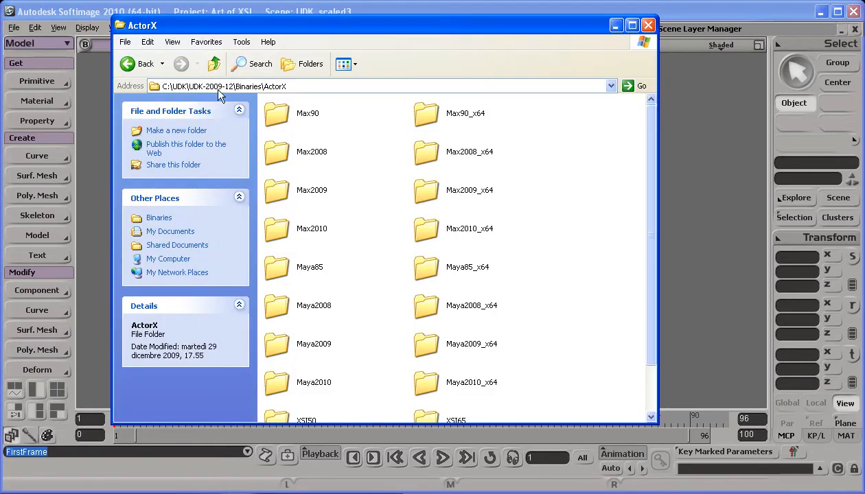
{"action": "mouse_move", "coordinate": [191, 90]}
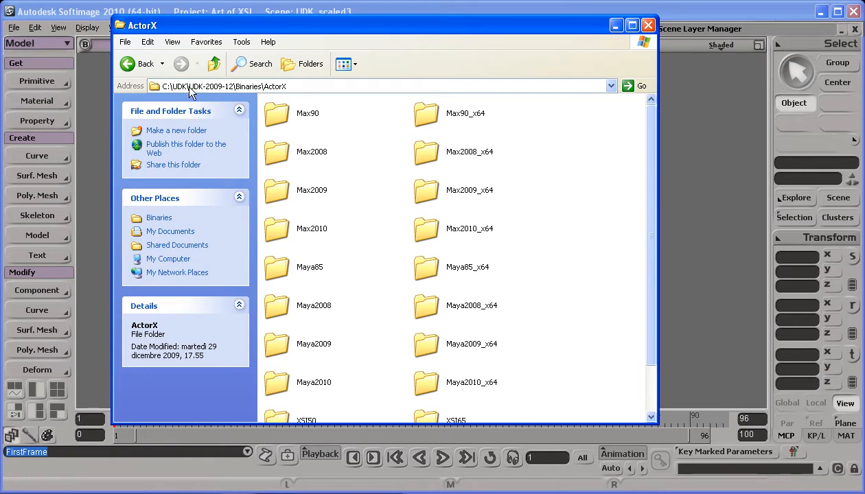
{"action": "mouse_move", "coordinate": [262, 95]}
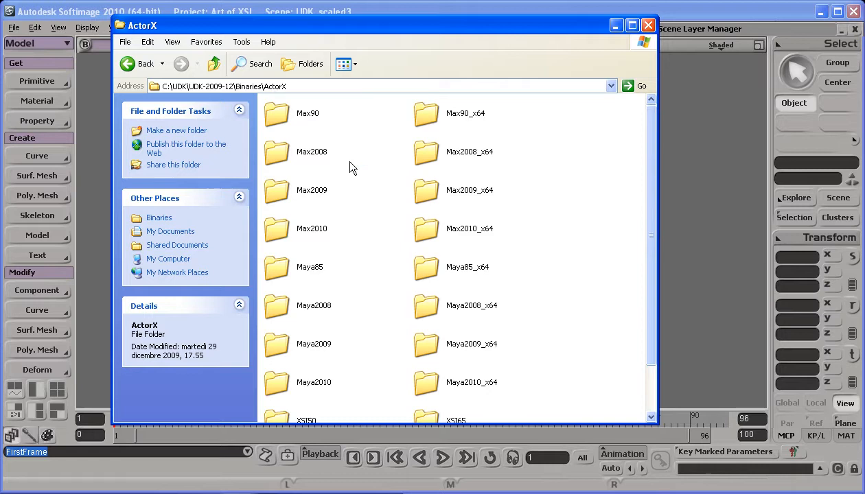
{"action": "mouse_move", "coordinate": [350, 214]}
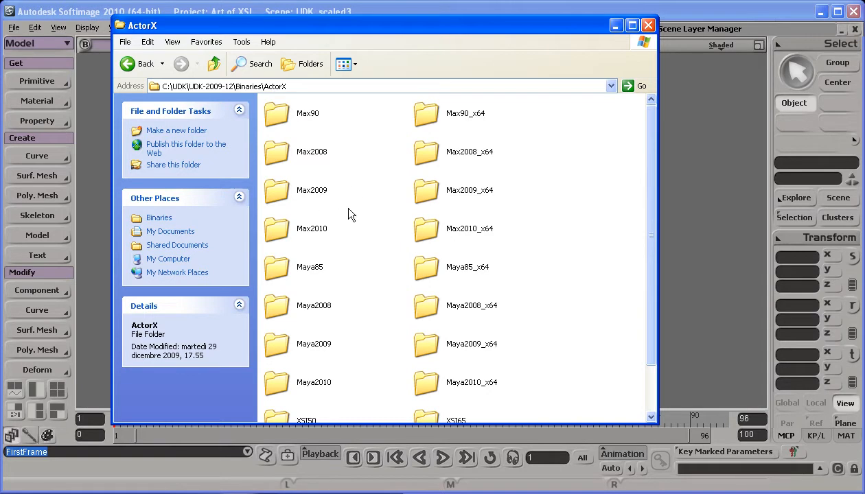
{"action": "mouse_move", "coordinate": [326, 172]}
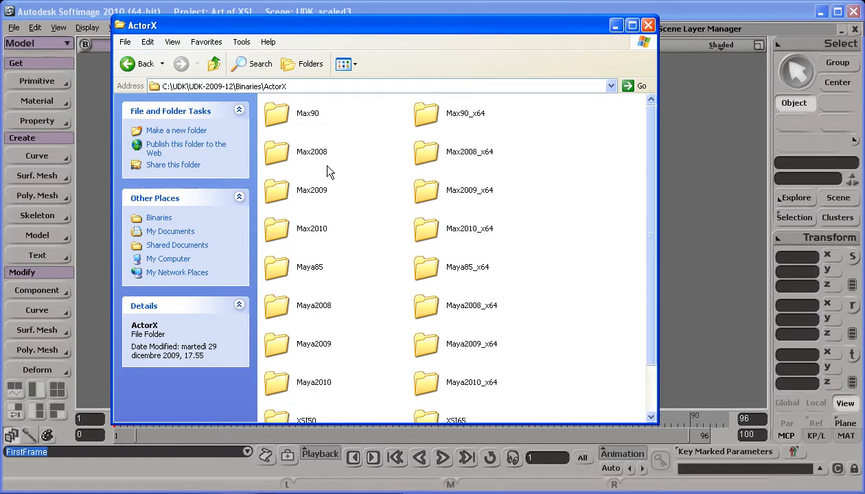
Locate and enter the XSI65_x64 folder in the ActorX binaries listing
{"action": "scroll", "scroll_direction": "down", "scroll_amount": 3}
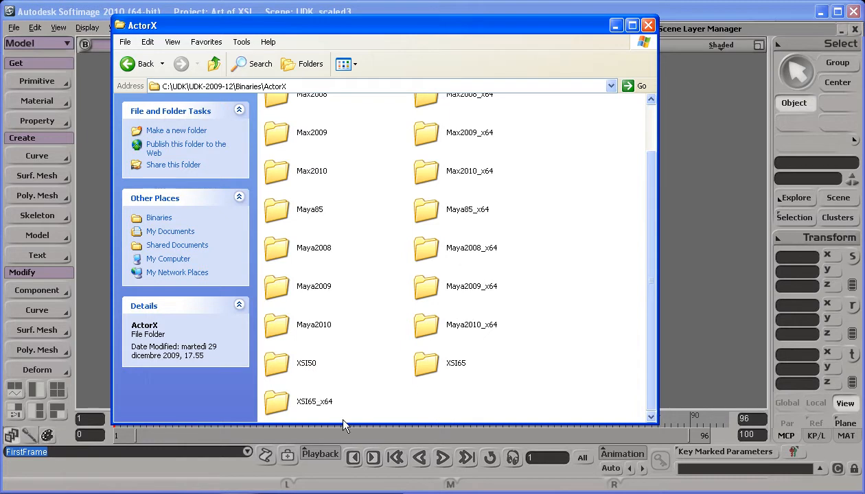
{"action": "mouse_move", "coordinate": [355, 403]}
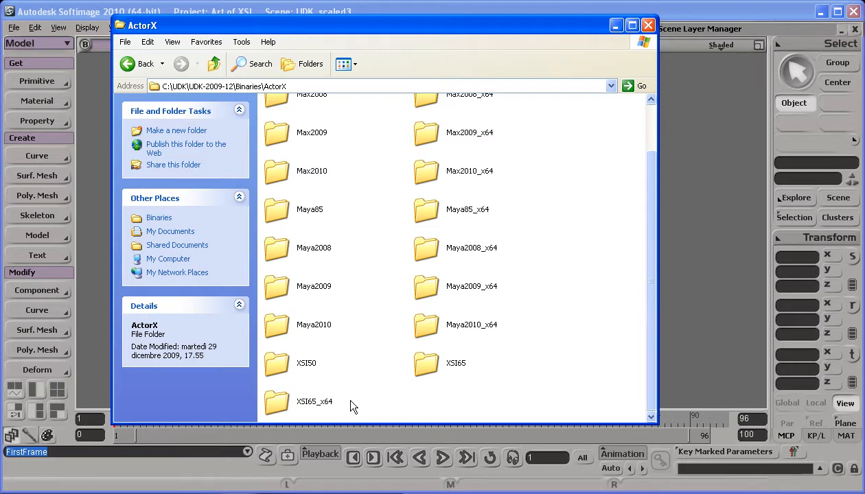
{"action": "mouse_move", "coordinate": [316, 405]}
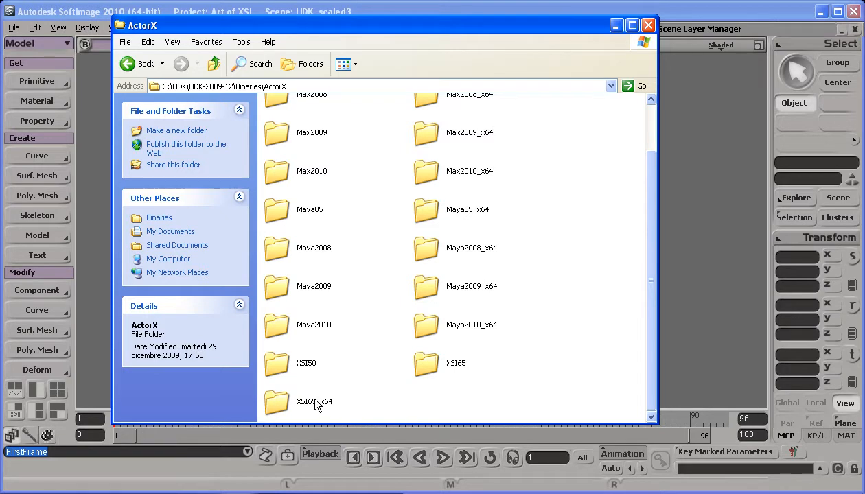
{"action": "mouse_move", "coordinate": [350, 402]}
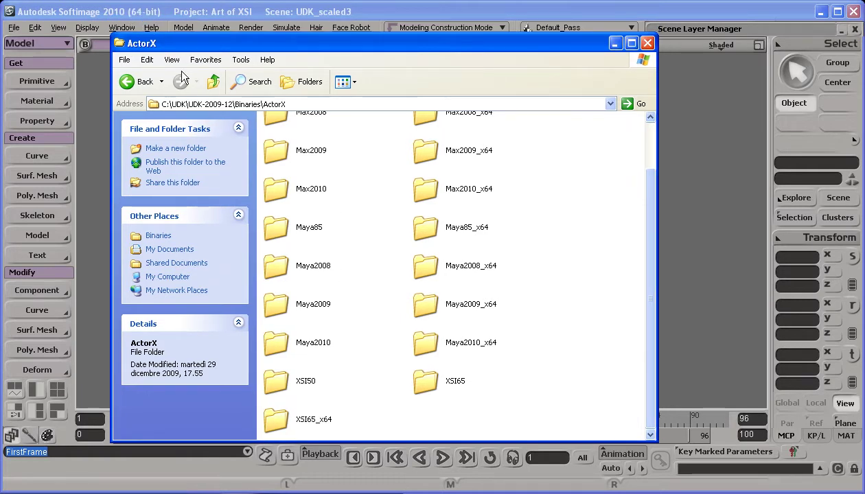
{"action": "left_click", "coordinate": [302, 420]}
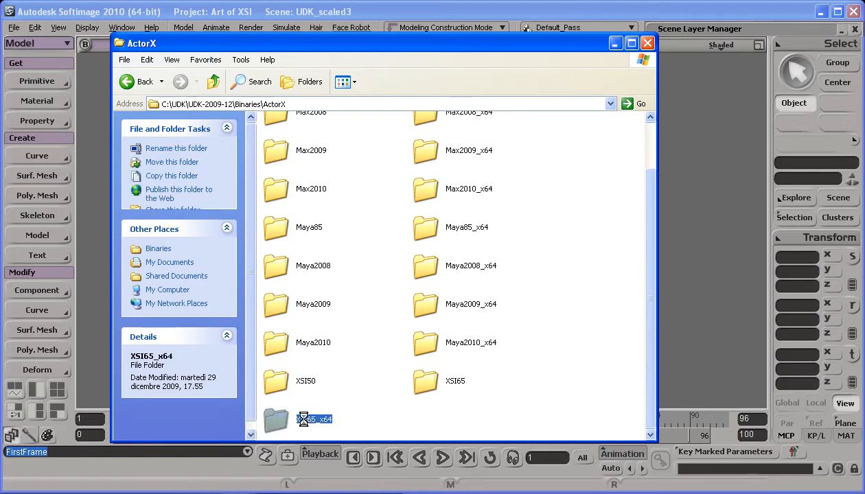
{"action": "double_click", "coordinate": [313, 420]}
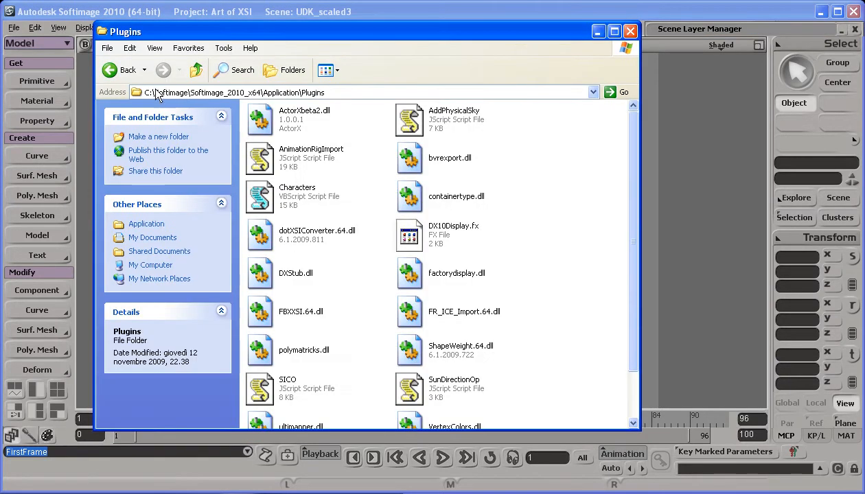
{"action": "mouse_move", "coordinate": [261, 99]}
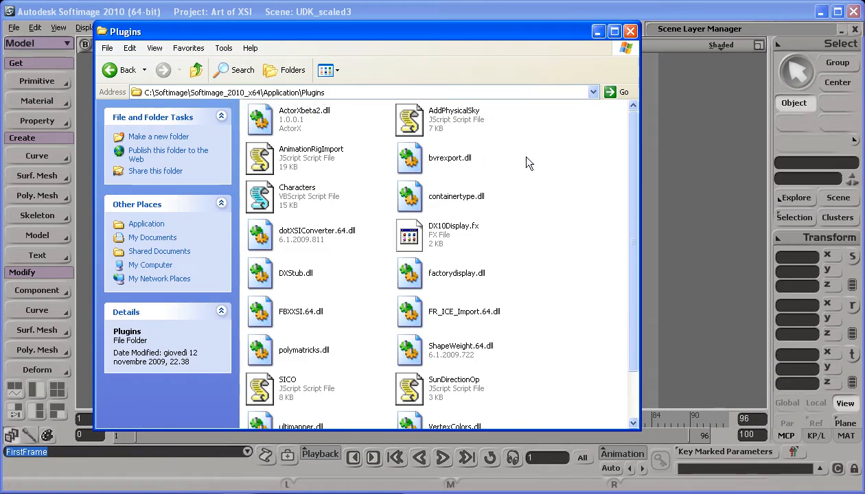
{"action": "mouse_move", "coordinate": [322, 136]}
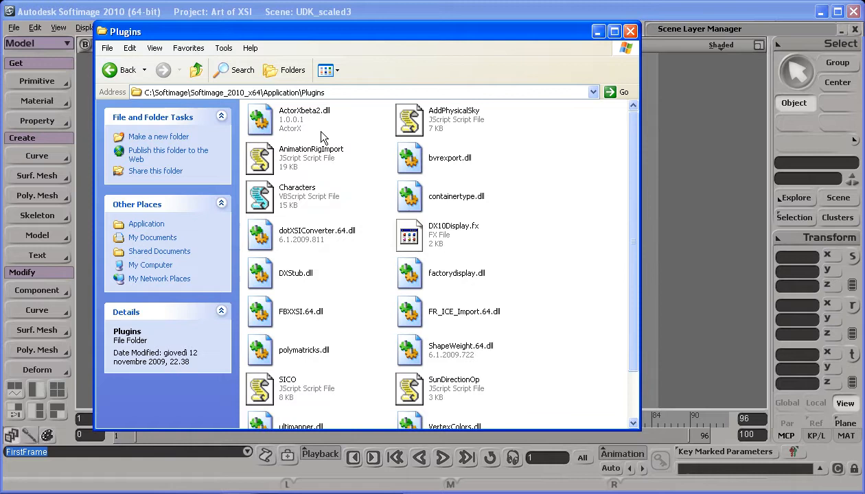
Confirm ActorXbeta2.dll sits in the Softimage Plugins folder, then return to Softimage's File menu
{"action": "left_click", "coordinate": [304, 119]}
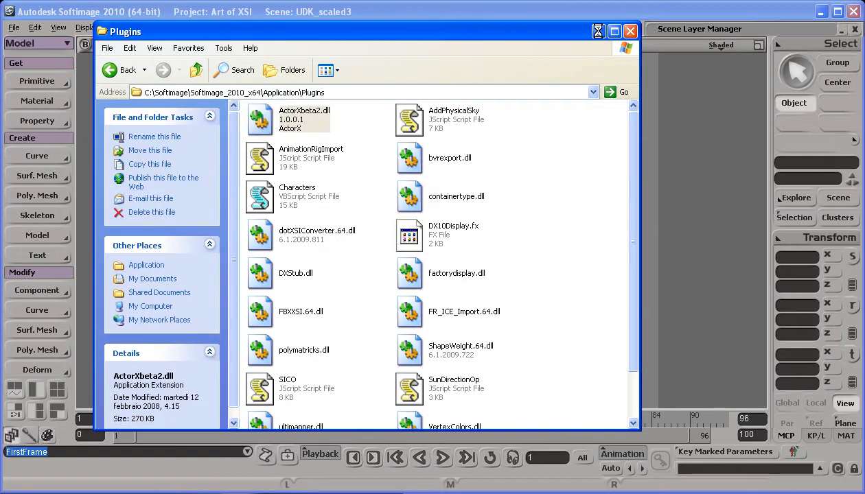
{"action": "left_click", "coordinate": [13, 28]}
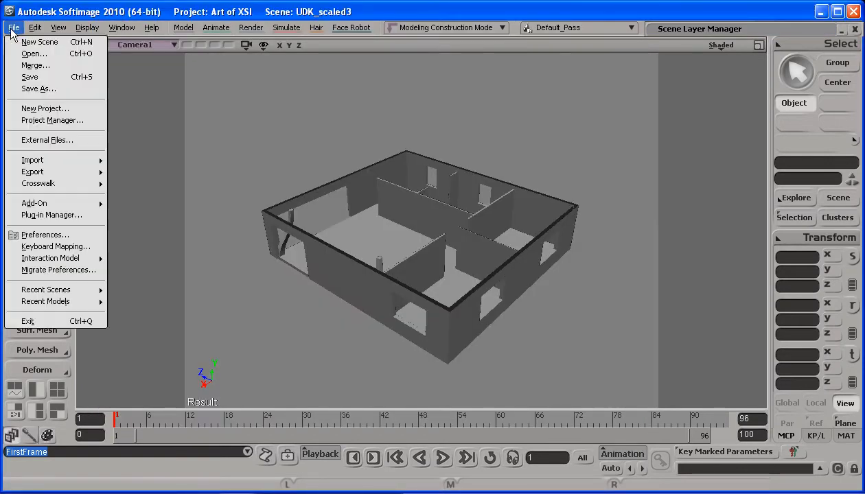
Load a plug-in from disk, browsing from C: root to Softimage_2010_x64\Application\Plugins
{"action": "left_click", "coordinate": [48, 214]}
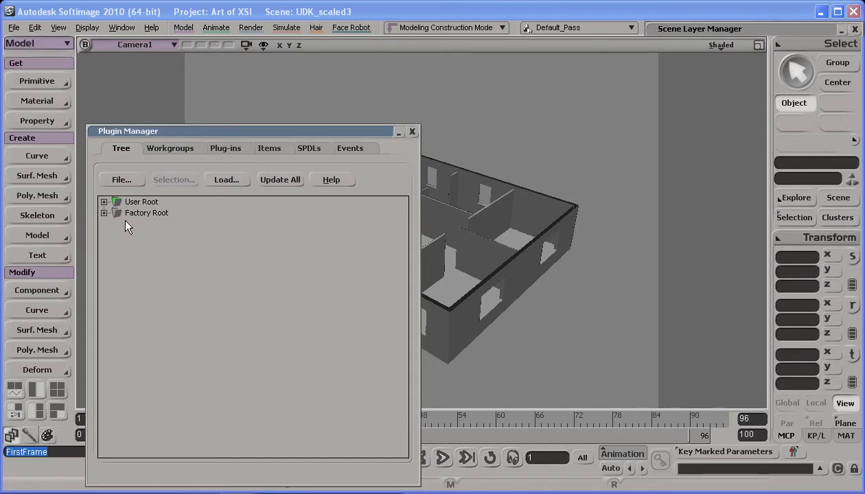
{"action": "left_click_drag", "start_coordinate": [128, 131], "coordinate": [151, 62]}
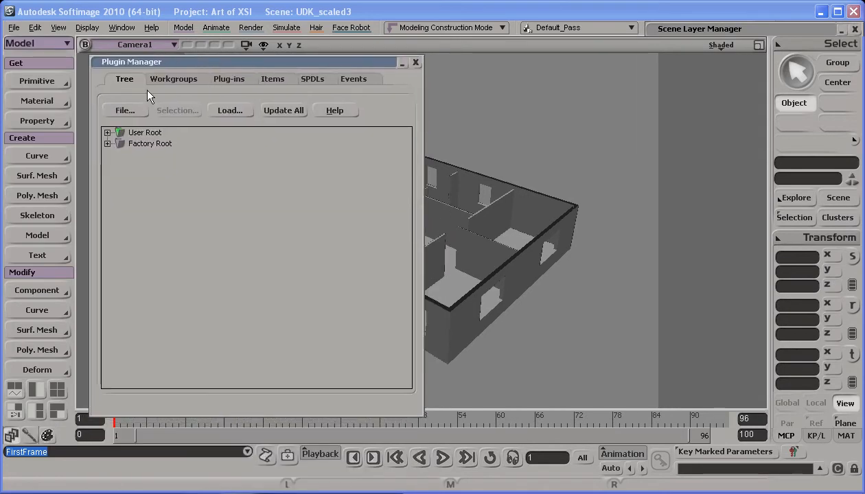
{"action": "left_click", "coordinate": [231, 109]}
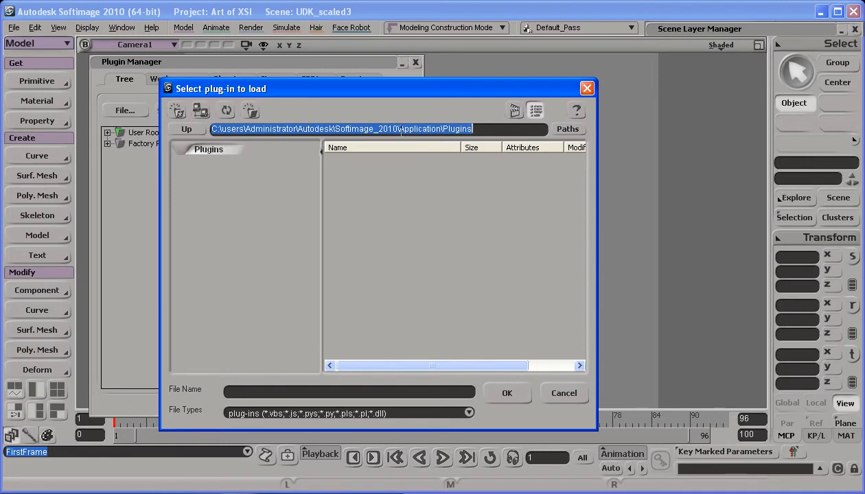
{"action": "left_click", "coordinate": [185, 129]}
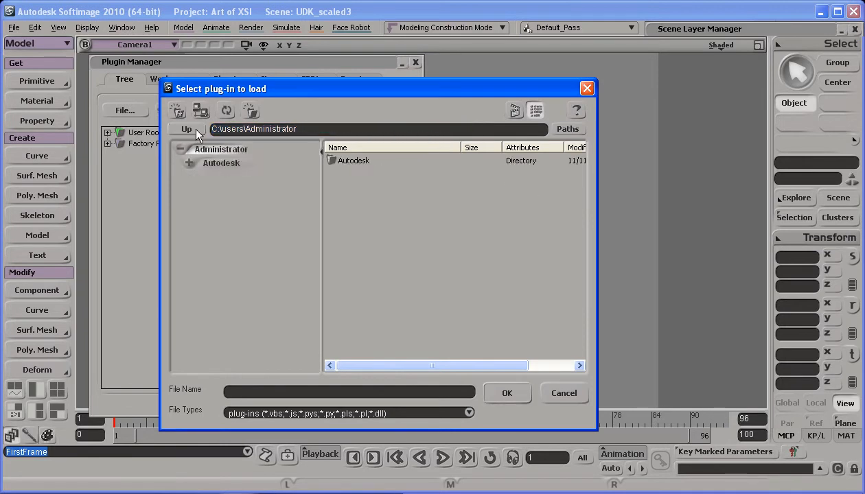
{"action": "left_click", "coordinate": [184, 129]}
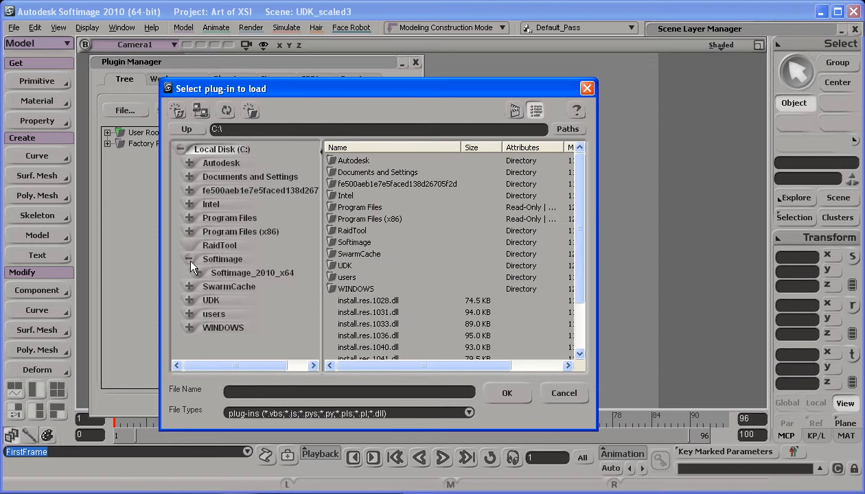
{"action": "left_click", "coordinate": [189, 258]}
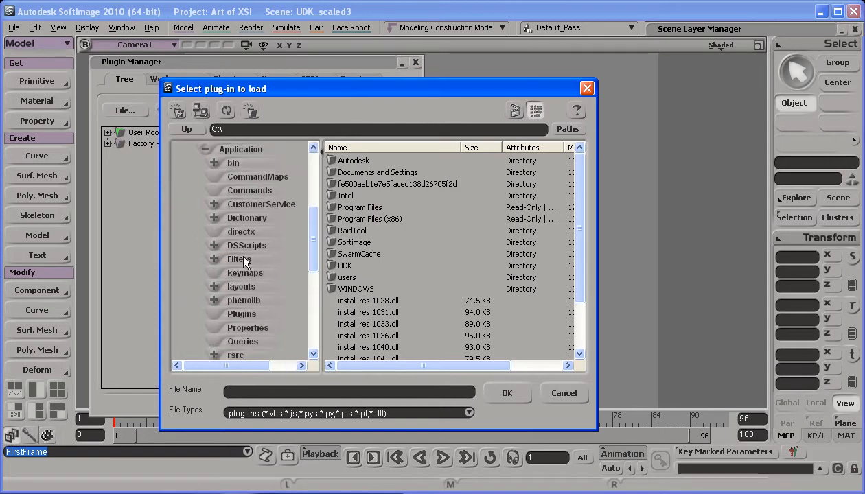
{"action": "double_click", "coordinate": [242, 313]}
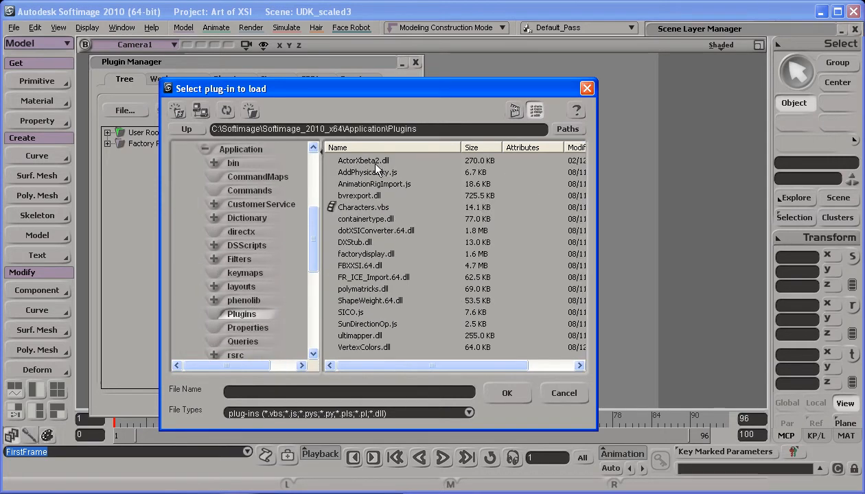
Choose the ActorX export plugin (reported already loaded) and close the Plugin Manager
{"action": "left_click", "coordinate": [507, 393]}
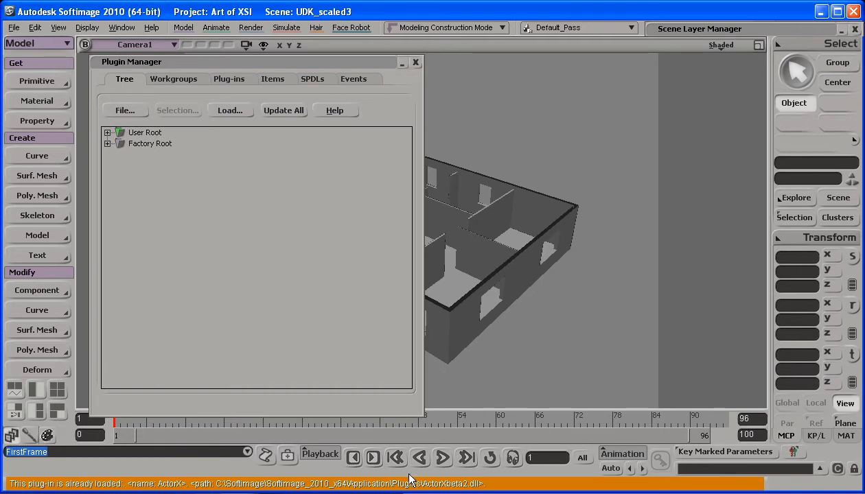
{"action": "left_click", "coordinate": [415, 62]}
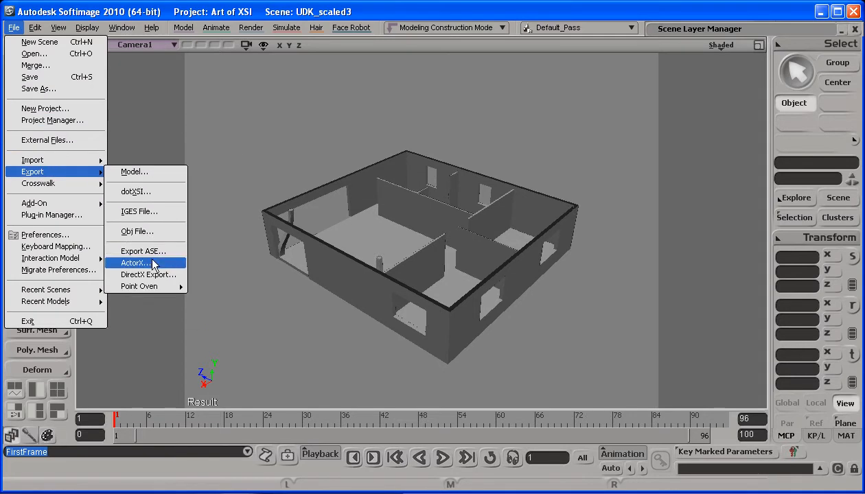
{"action": "left_click", "coordinate": [136, 263]}
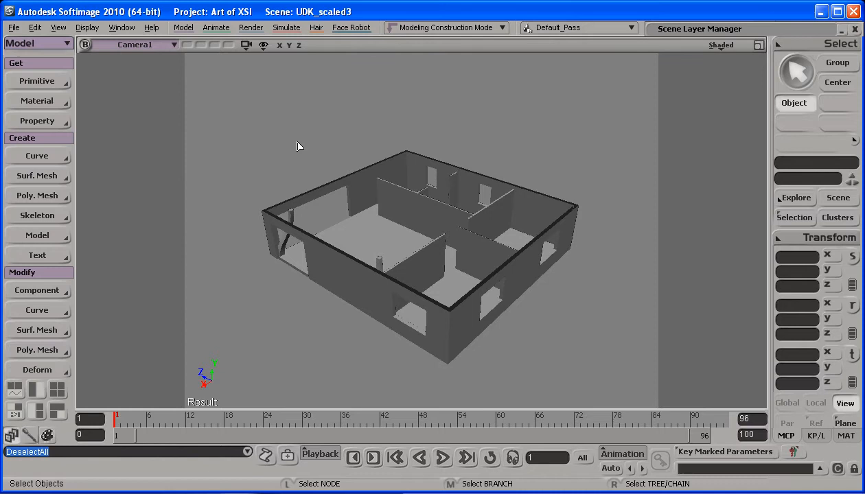
{"action": "mouse_move", "coordinate": [561, 85]}
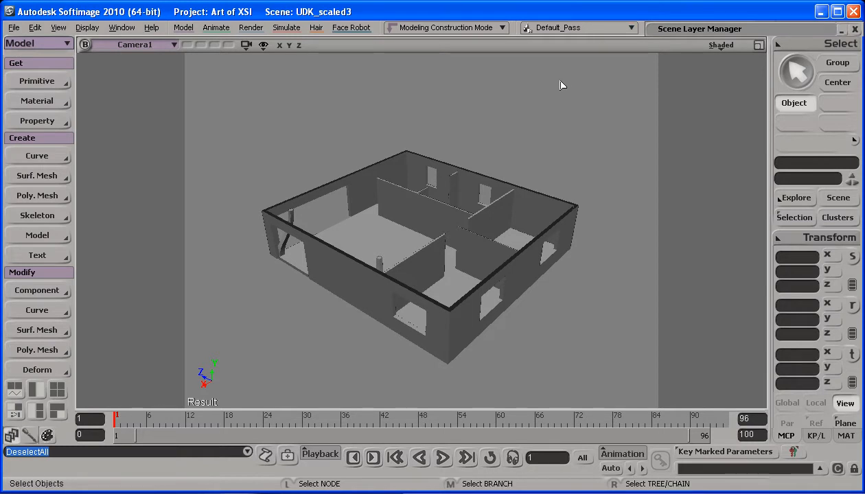
{"action": "mouse_move", "coordinate": [559, 99]}
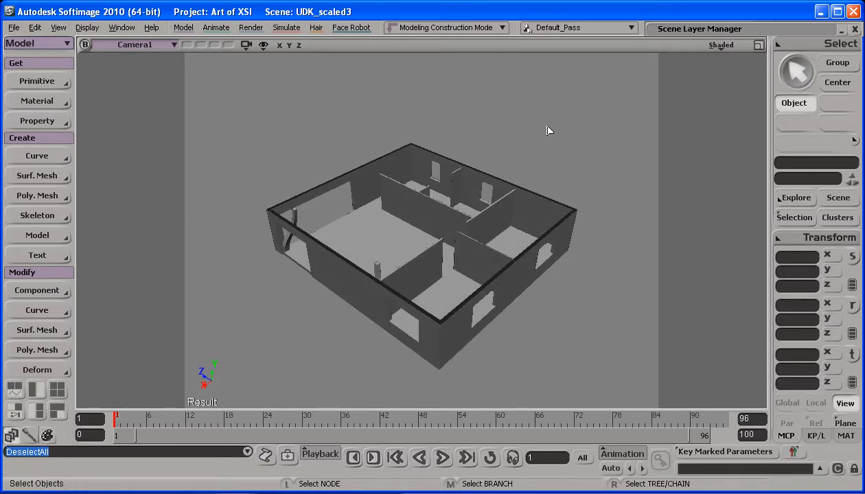
{"action": "left_click_drag", "start_coordinate": [547, 131], "coordinate": [626, 126]}
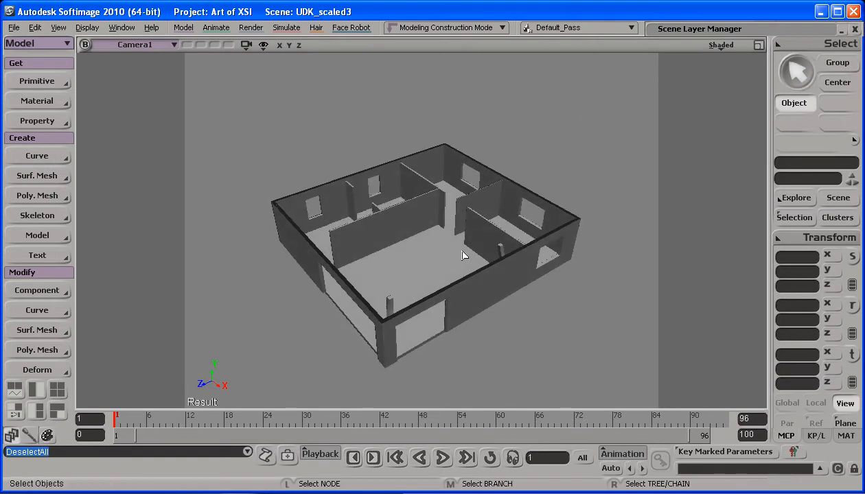
{"action": "left_click_drag", "start_coordinate": [464, 257], "coordinate": [481, 225]}
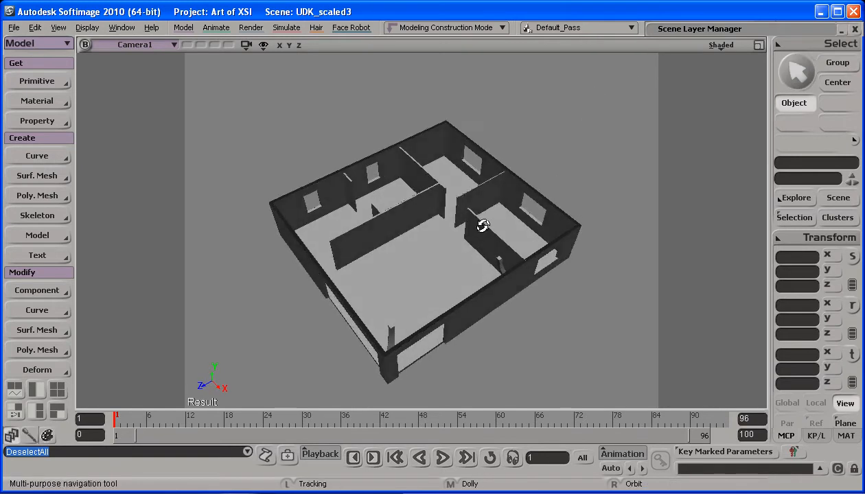
{"action": "left_click_drag", "start_coordinate": [483, 225], "coordinate": [478, 203]}
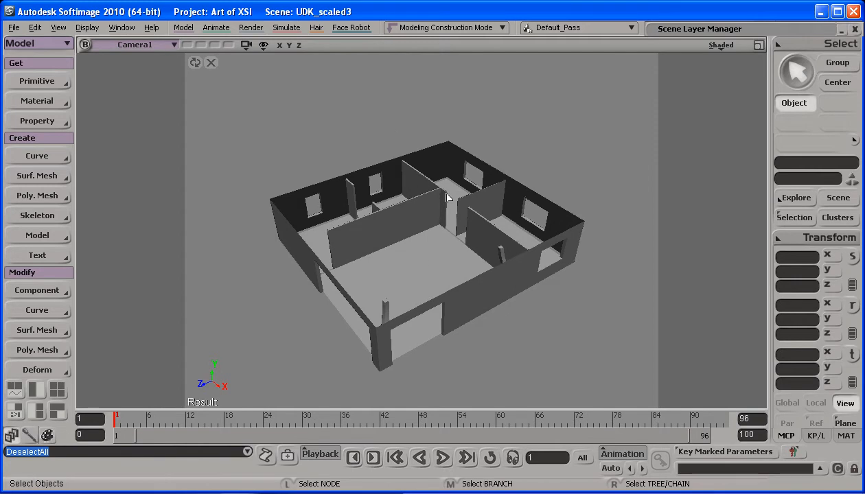
{"action": "mouse_move", "coordinate": [362, 141]}
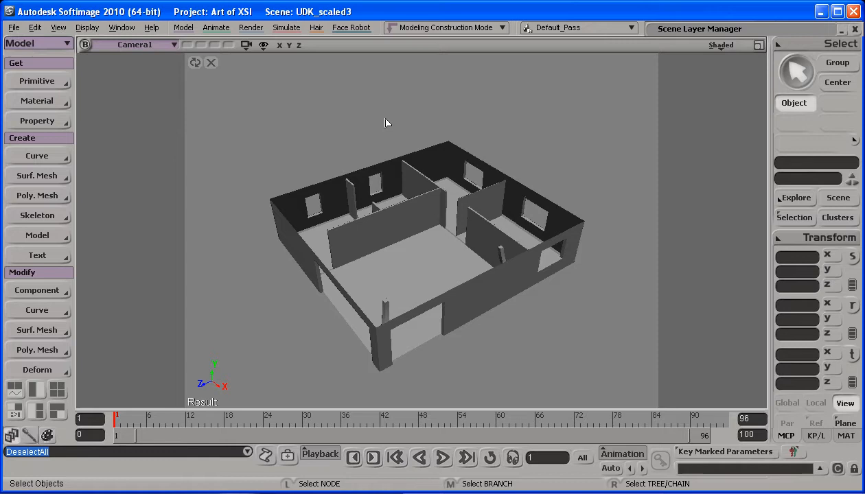
{"action": "left_click_drag", "start_coordinate": [385, 124], "coordinate": [382, 134]}
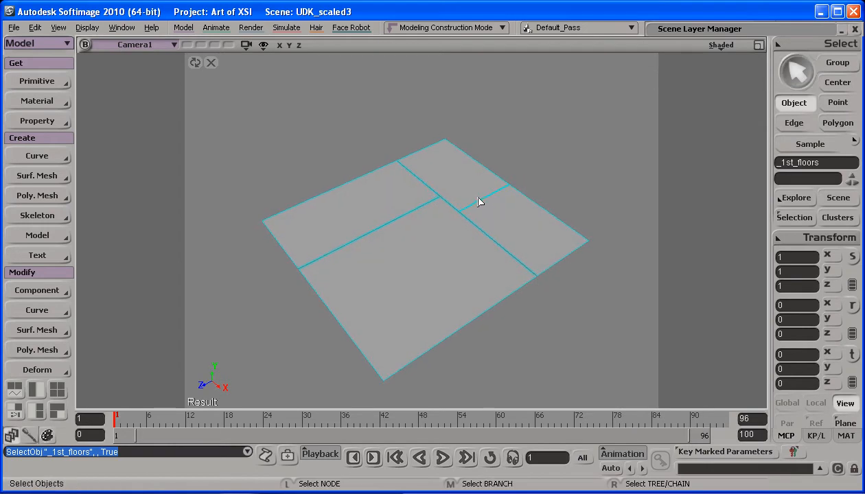
Pick individual floor polygons on 1st_floors and create clusters from them, then reselect the whole mesh
{"action": "left_click", "coordinate": [556, 151]}
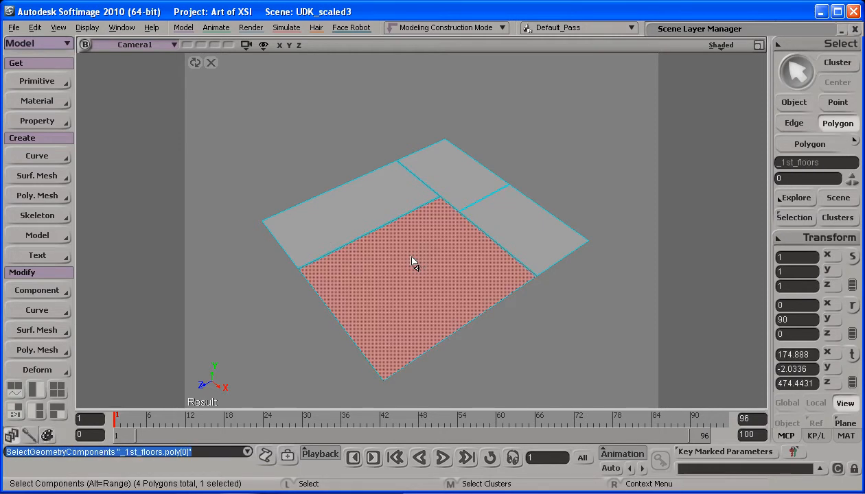
{"action": "mouse_move", "coordinate": [441, 250]}
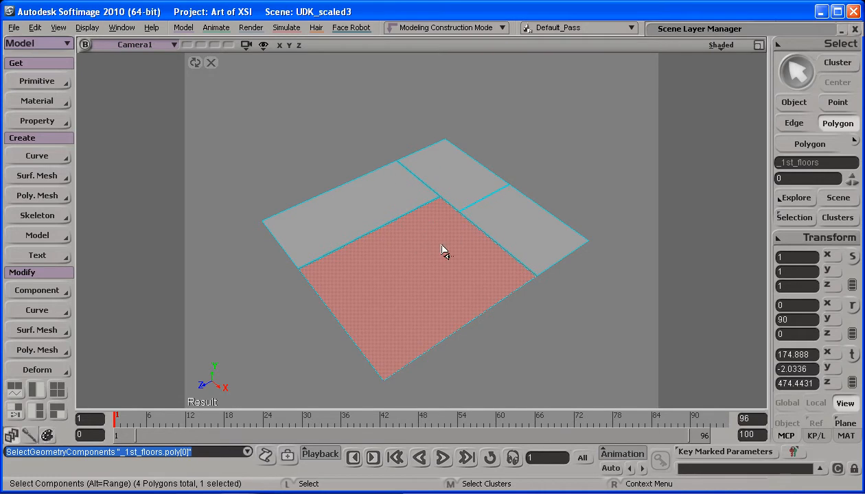
{"action": "right_click", "coordinate": [442, 250]}
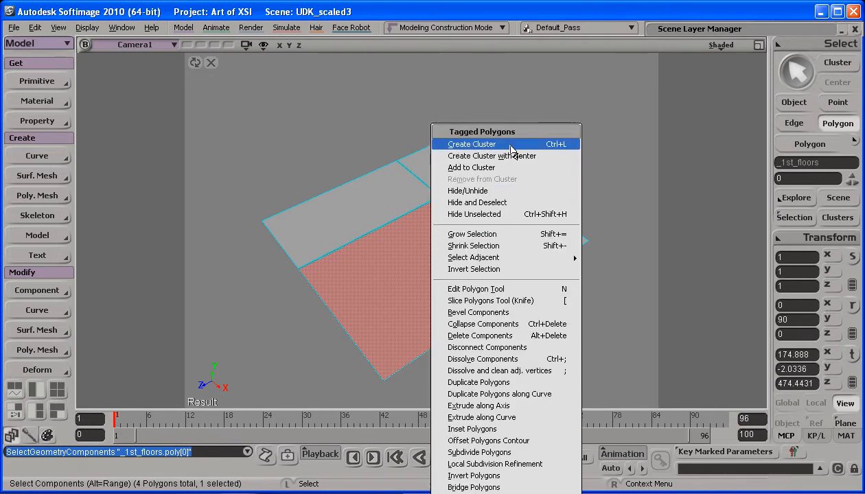
{"action": "mouse_move", "coordinate": [519, 151]}
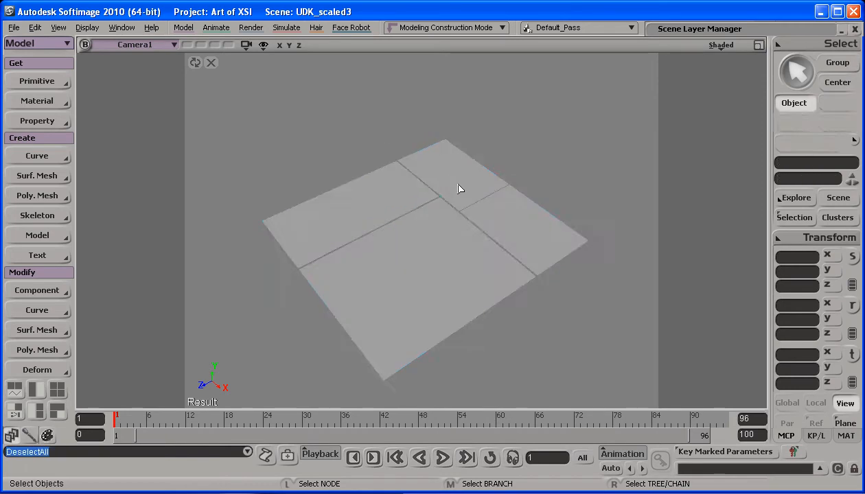
{"action": "left_click", "coordinate": [460, 190]}
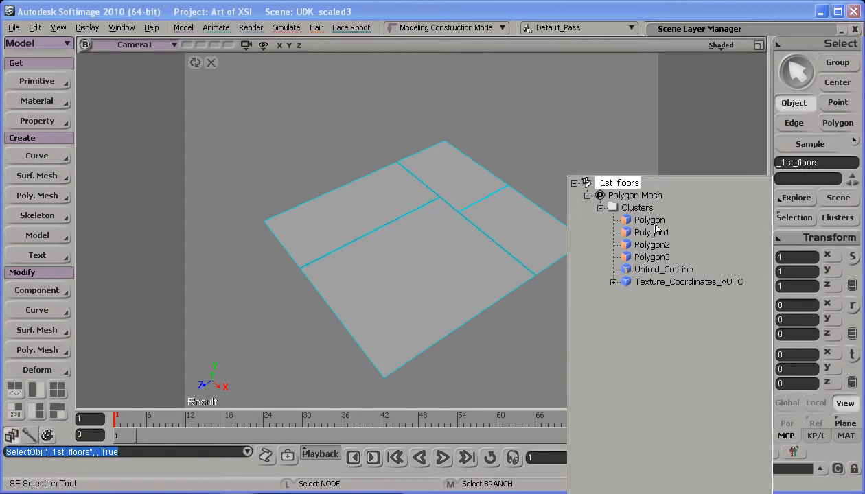
Give the first floor cluster a Blinn material with an image texture on diffuse colour
{"action": "left_click", "coordinate": [33, 101]}
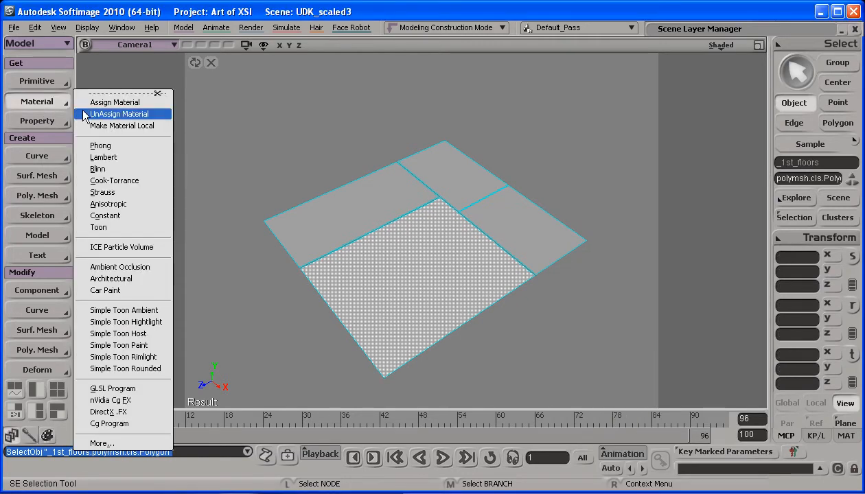
{"action": "mouse_move", "coordinate": [117, 168]}
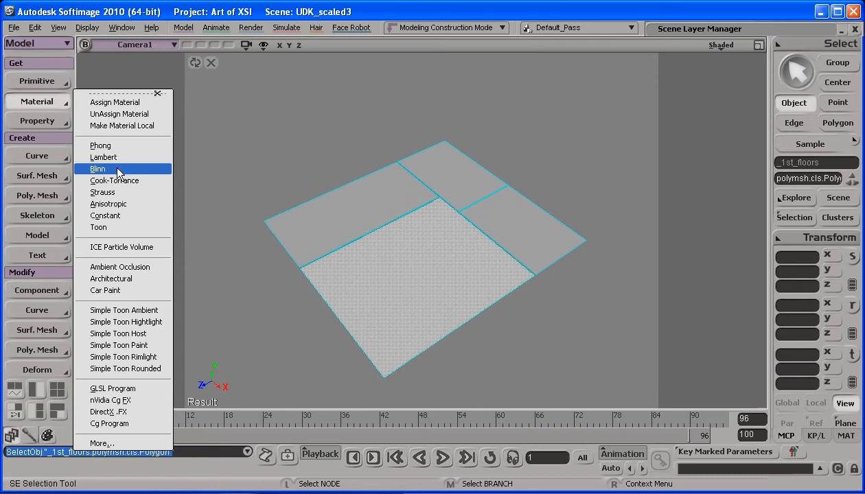
{"action": "left_click", "coordinate": [98, 167]}
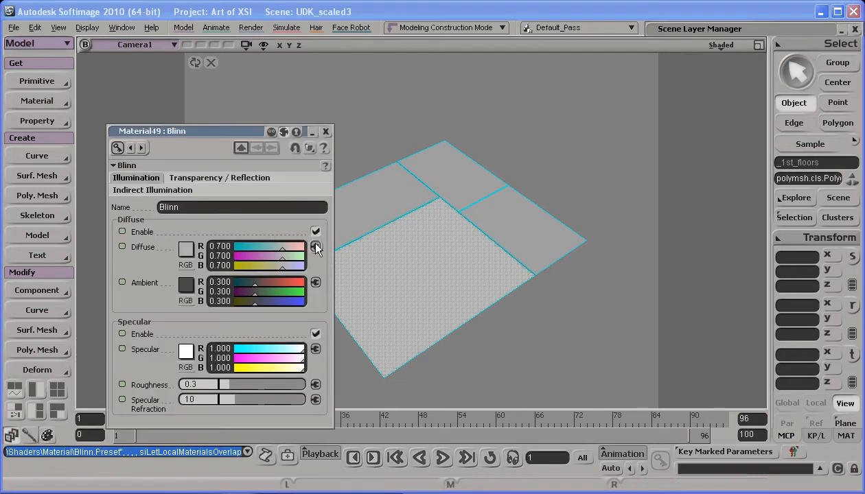
{"action": "left_click", "coordinate": [316, 247]}
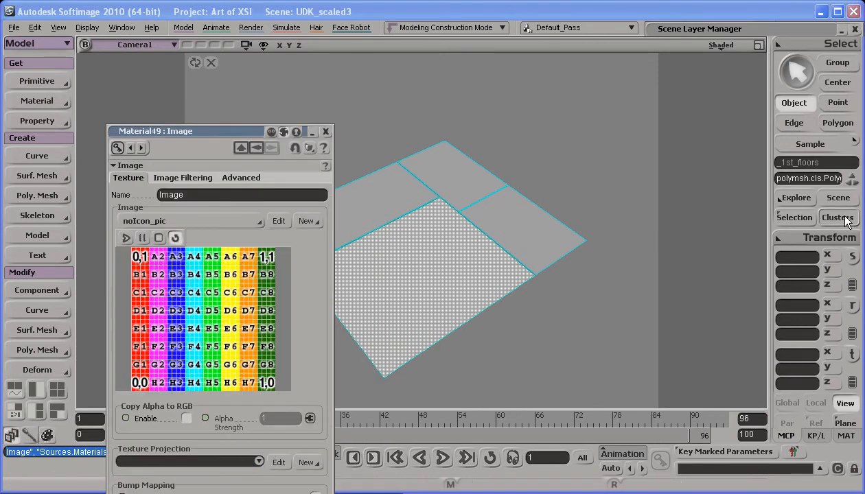
Give the next cluster a Phong material with an image texture feeding its colour
{"action": "left_click", "coordinate": [39, 102]}
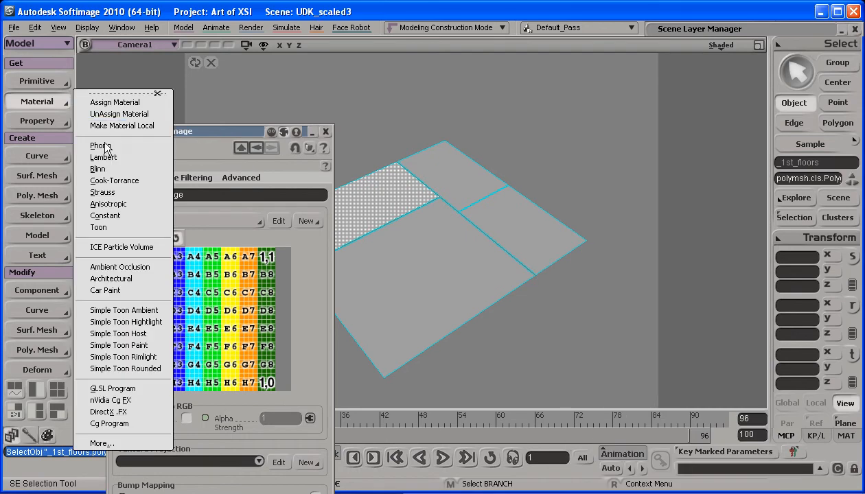
{"action": "left_click", "coordinate": [99, 145]}
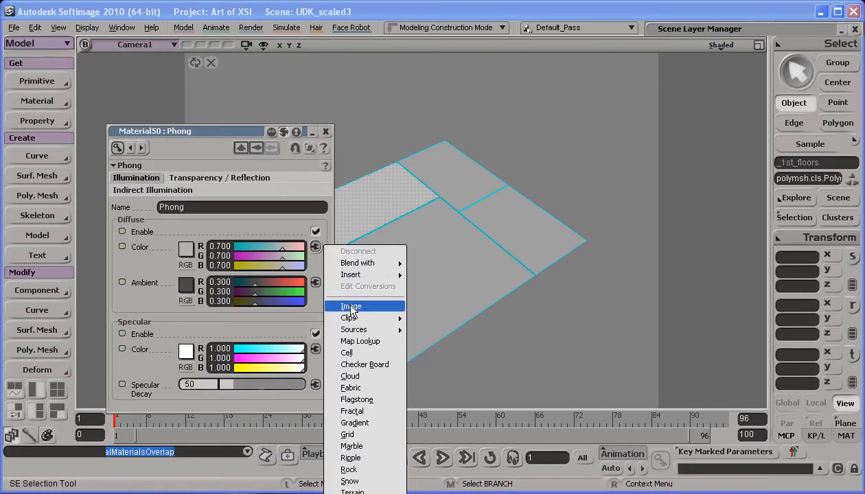
{"action": "left_click", "coordinate": [352, 306]}
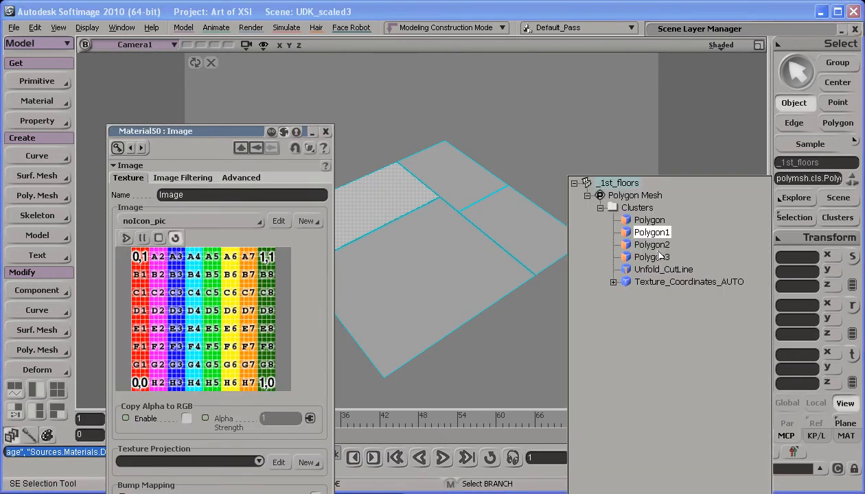
Assign a Blinn material to another floor cluster and close the image texture editor
{"action": "left_click", "coordinate": [38, 101]}
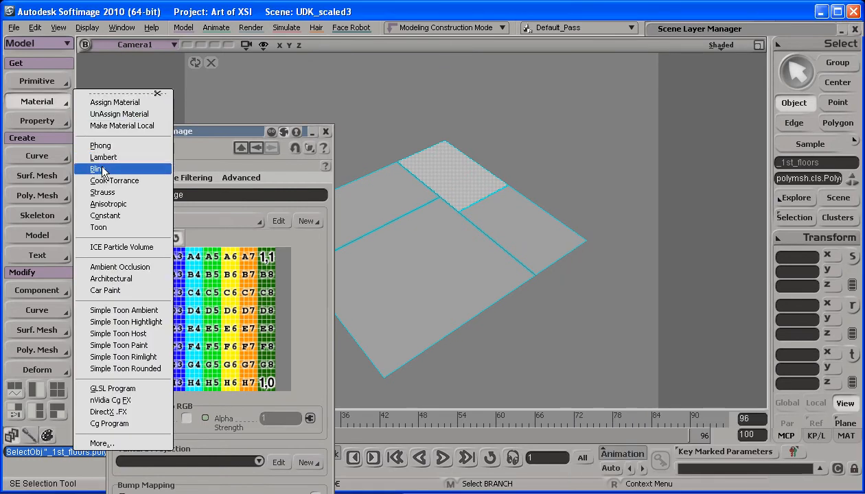
{"action": "left_click", "coordinate": [94, 169]}
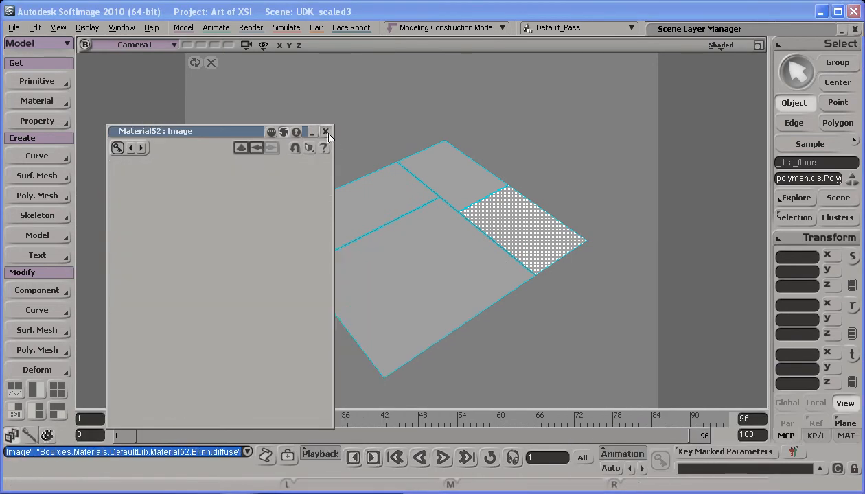
{"action": "left_click", "coordinate": [327, 131]}
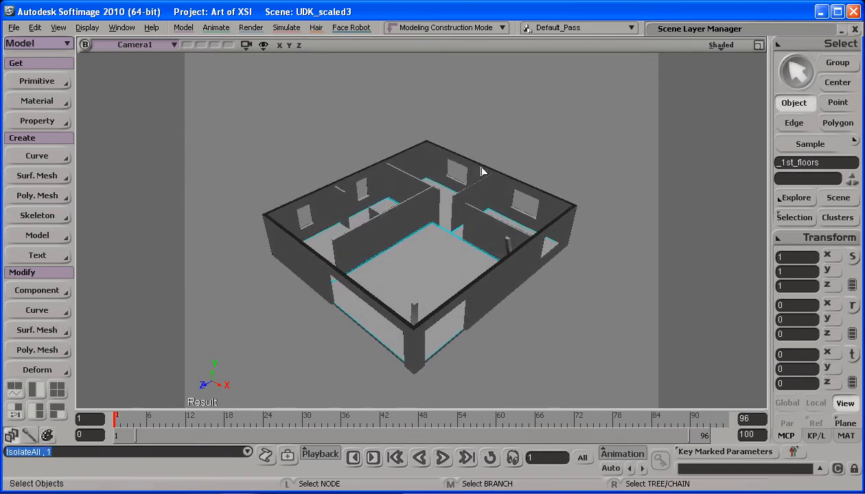
{"action": "left_click_drag", "start_coordinate": [481, 170], "coordinate": [464, 214]}
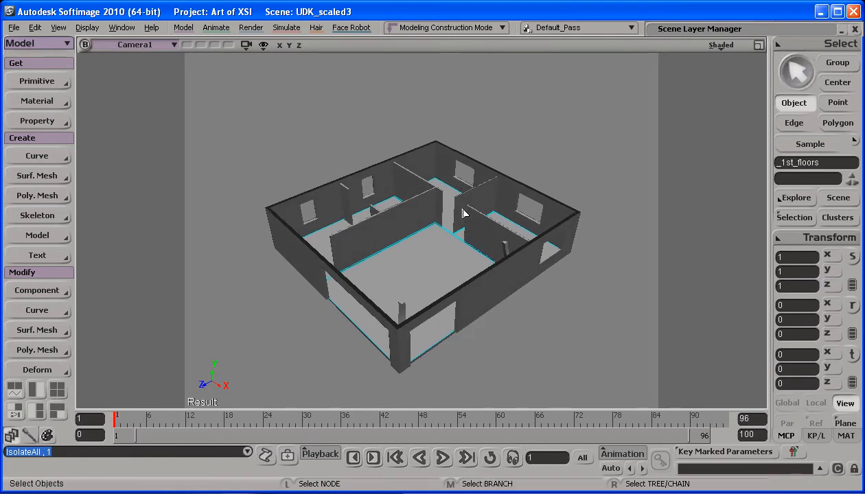
{"action": "left_click", "coordinate": [398, 195]}
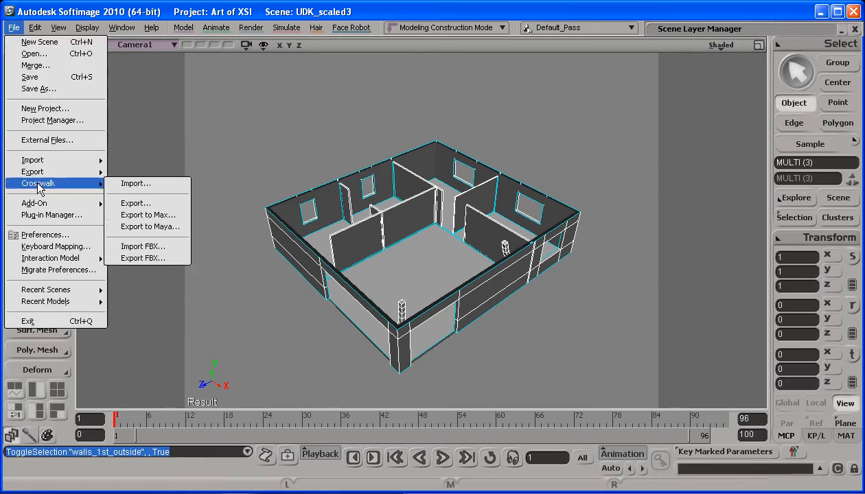
Set the Crosswalk COLLADA export file name to 1st_floor_completed in the UDK RT content folder
{"action": "left_click", "coordinate": [135, 203]}
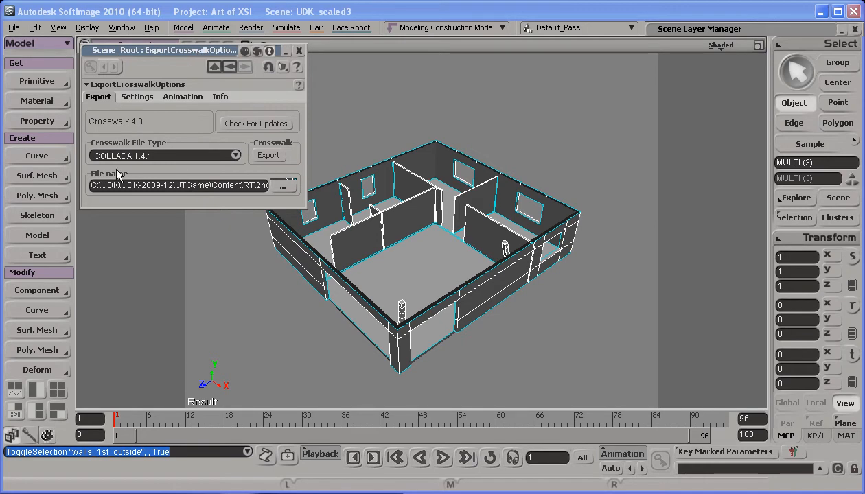
{"action": "mouse_move", "coordinate": [126, 152]}
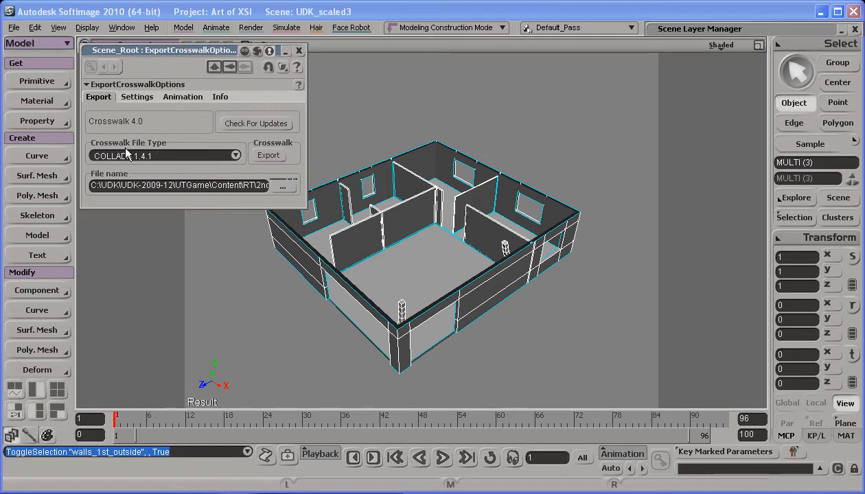
{"action": "left_click", "coordinate": [164, 157]}
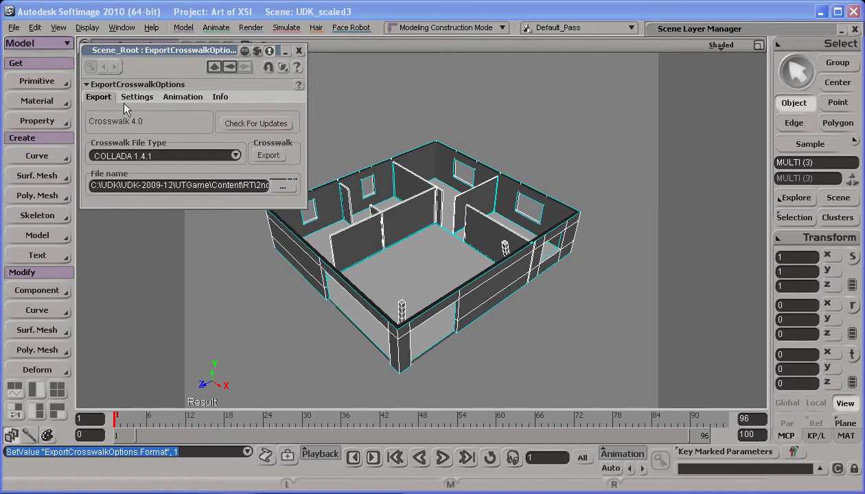
{"action": "mouse_move", "coordinate": [99, 151]}
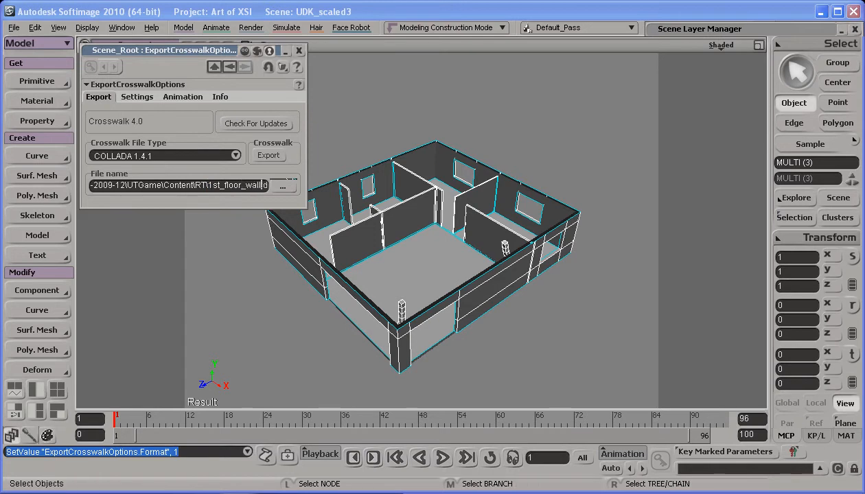
{"action": "type", "text": "1st_floor_completed"}
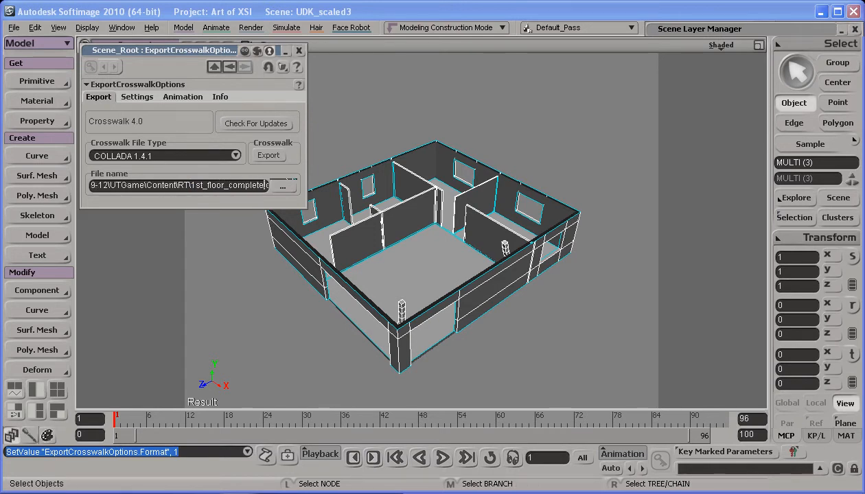
Enable Selection Only in the export settings and export the selected meshes
{"action": "left_click", "coordinate": [137, 96]}
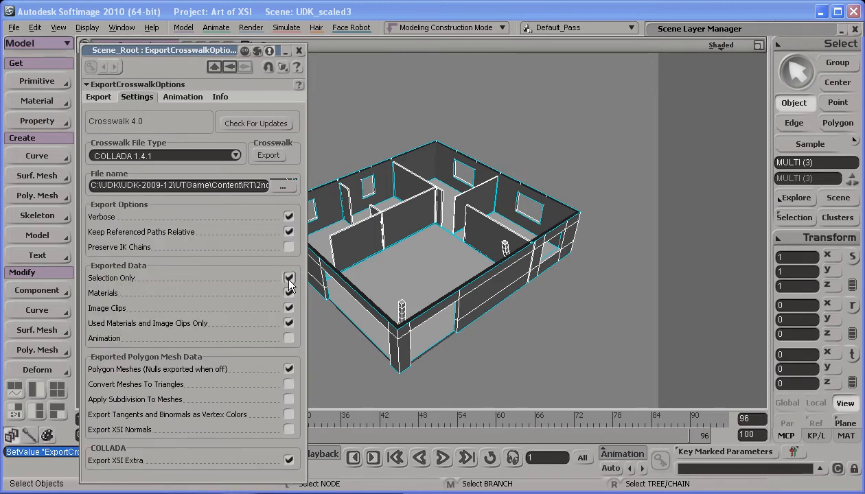
{"action": "left_click", "coordinate": [288, 277]}
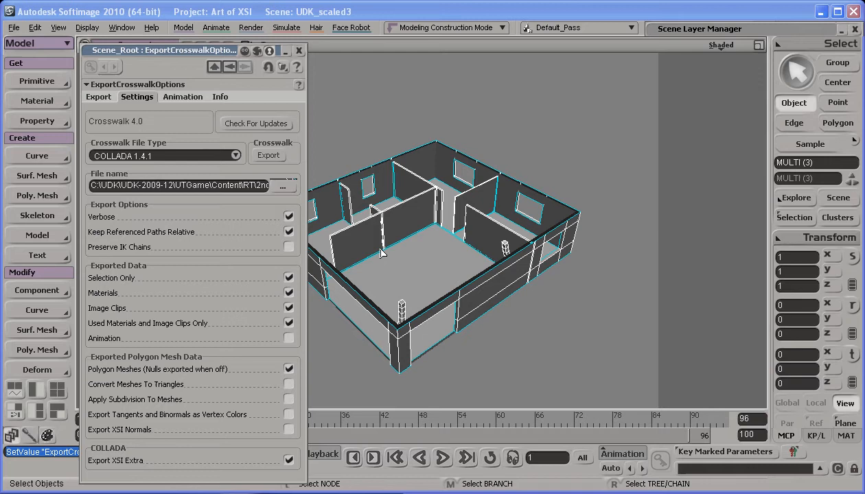
{"action": "mouse_move", "coordinate": [403, 205]}
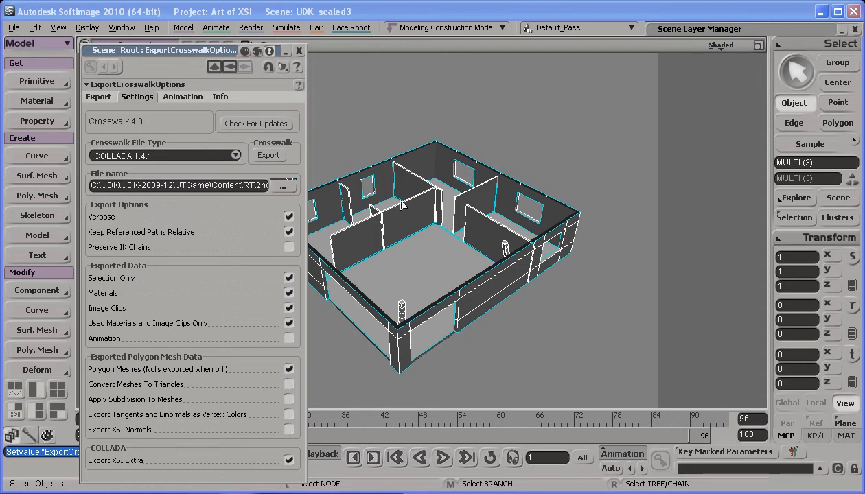
{"action": "left_click", "coordinate": [269, 155]}
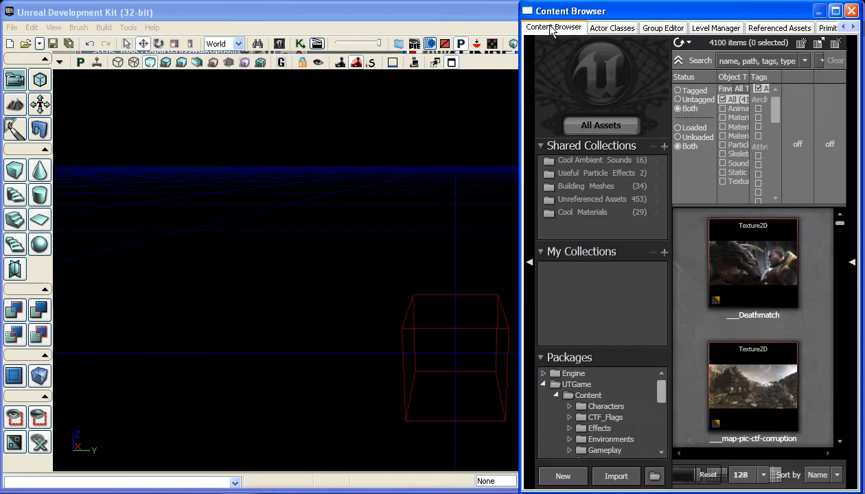
Create a new package named Export_trial and start importing a file into it
{"action": "scroll", "scroll_direction": "down", "scroll_amount": 3}
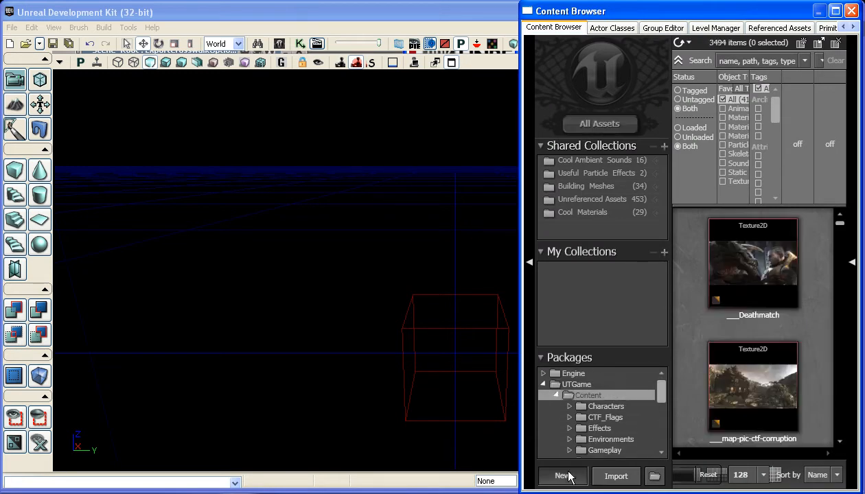
{"action": "left_click", "coordinate": [561, 475]}
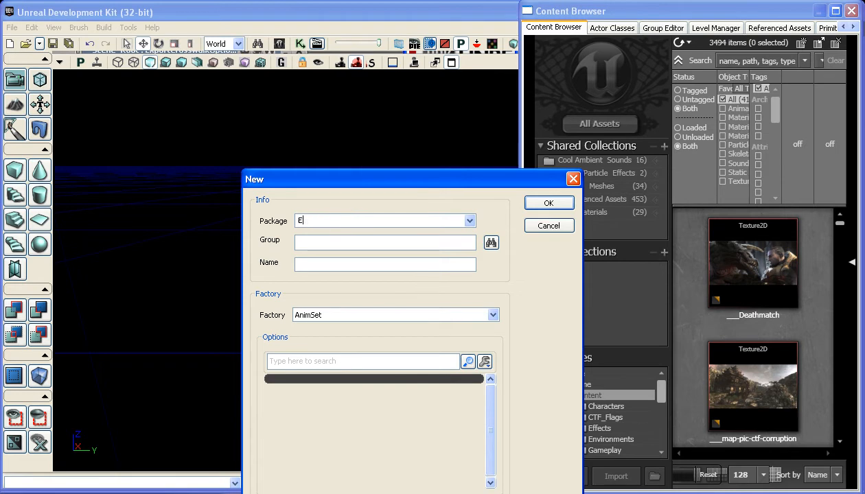
{"action": "type", "text": "xport_trial"}
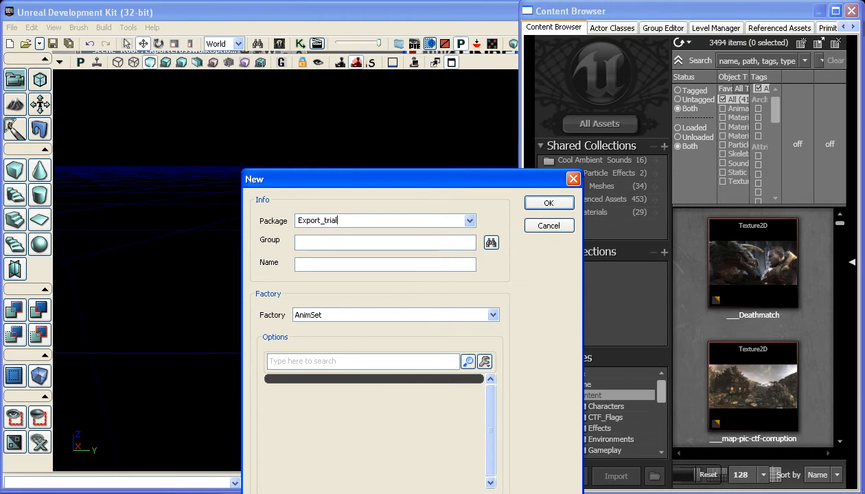
{"action": "left_click", "coordinate": [548, 203]}
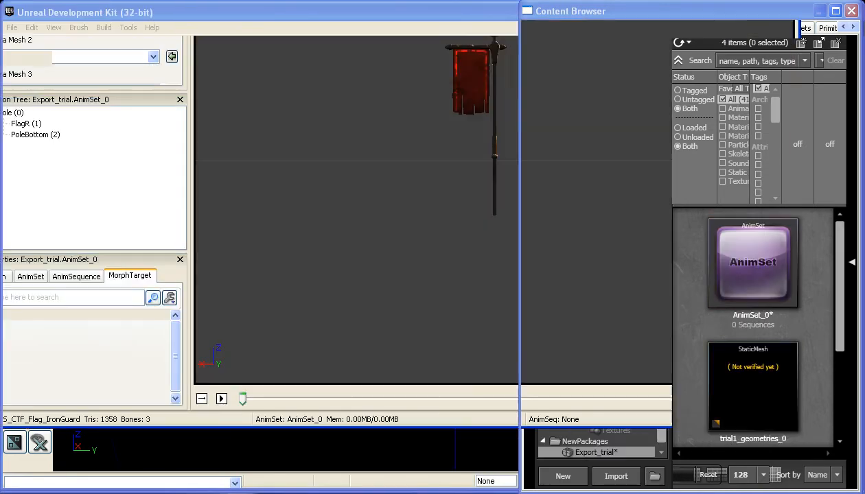
{"action": "left_click", "coordinate": [615, 474]}
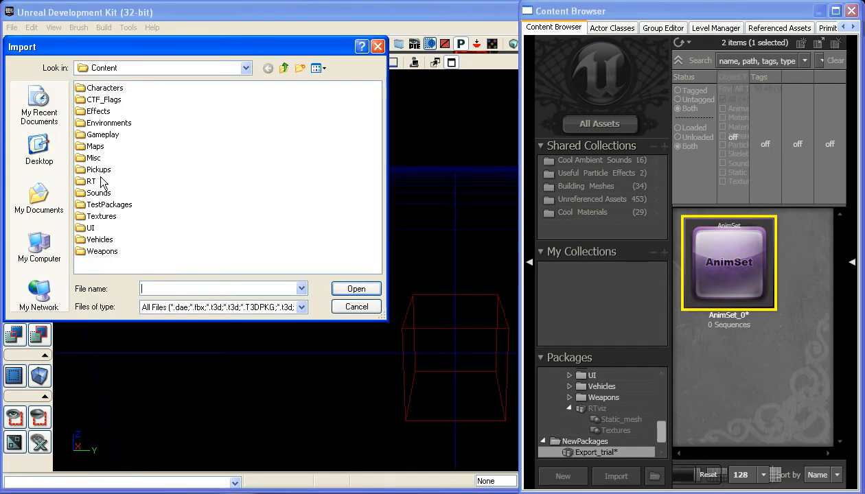
Import 1st_floor_complete.dae from the RT folder, accepting the import settings for all files
{"action": "double_click", "coordinate": [94, 182]}
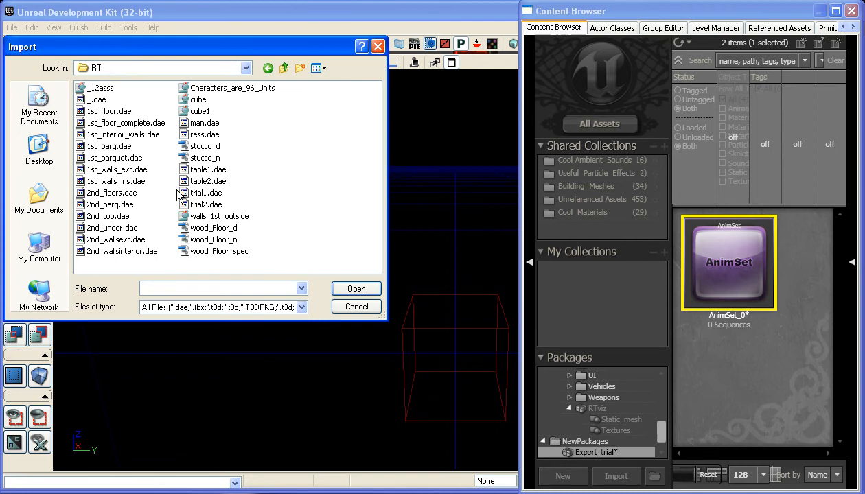
{"action": "left_click", "coordinate": [124, 122]}
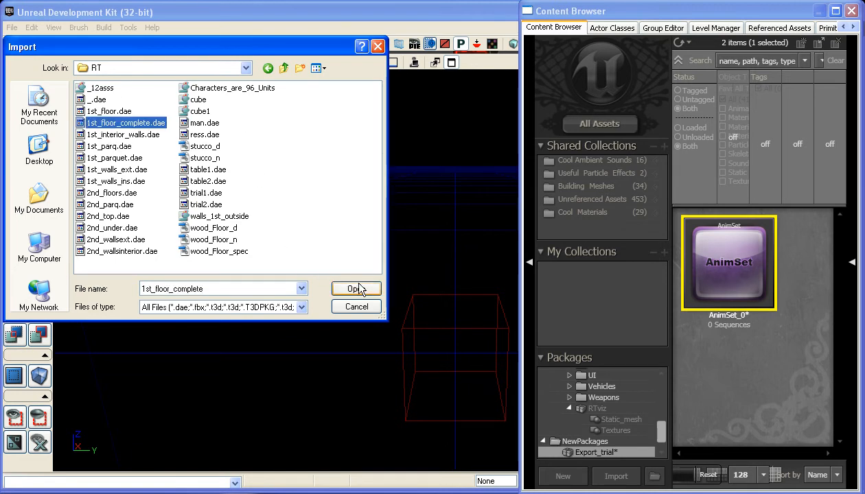
{"action": "left_click", "coordinate": [355, 288]}
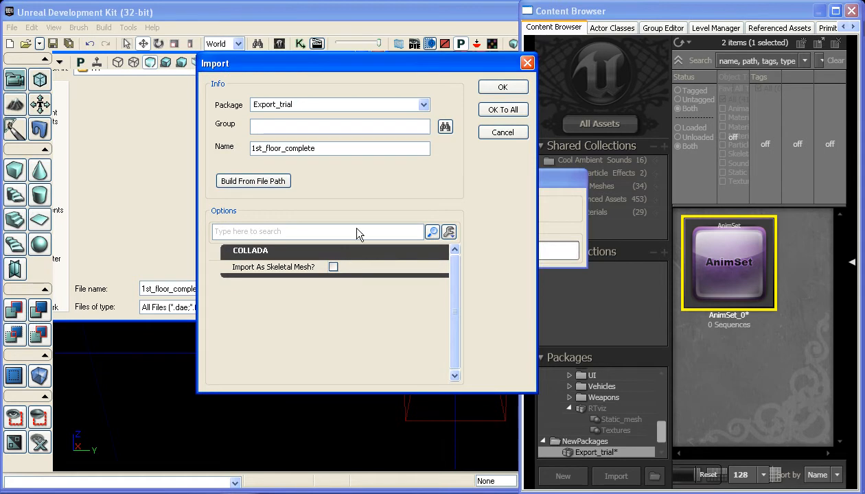
{"action": "triple_click", "coordinate": [339, 148]}
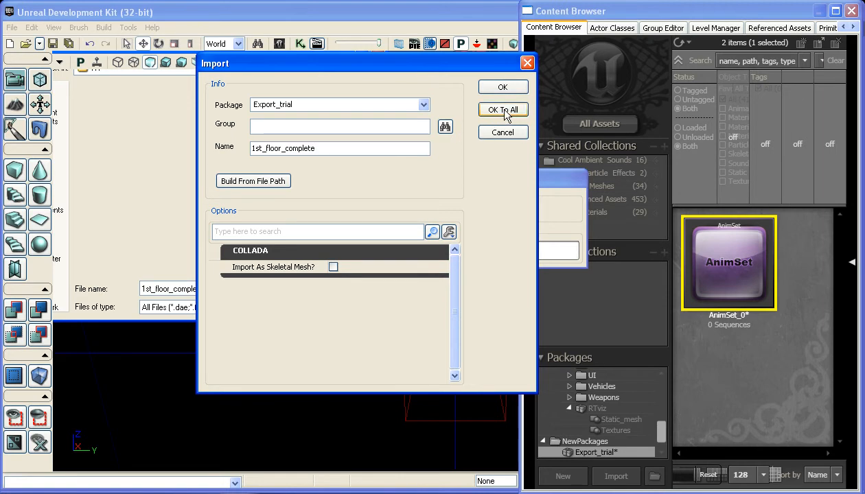
{"action": "left_click", "coordinate": [502, 109]}
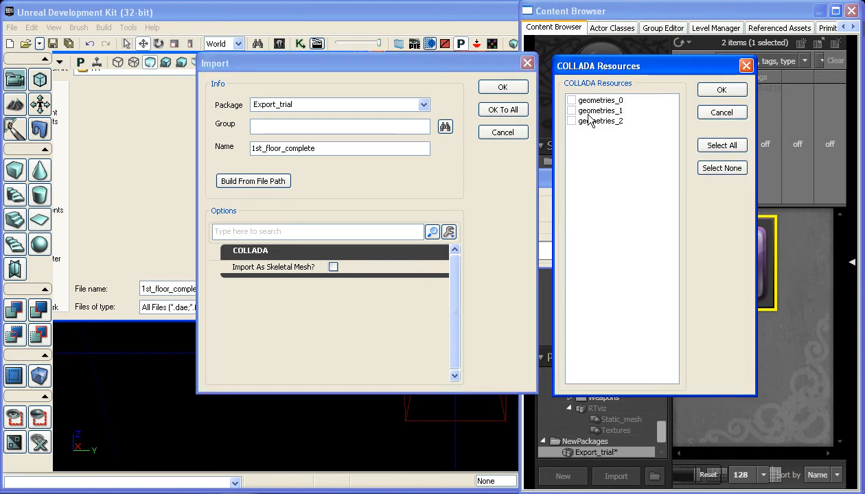
{"action": "mouse_move", "coordinate": [594, 120]}
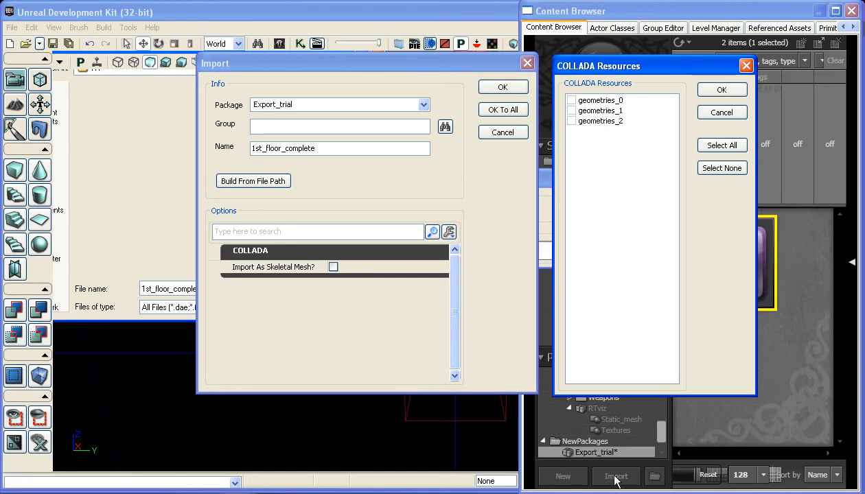
{"action": "mouse_move", "coordinate": [638, 111]}
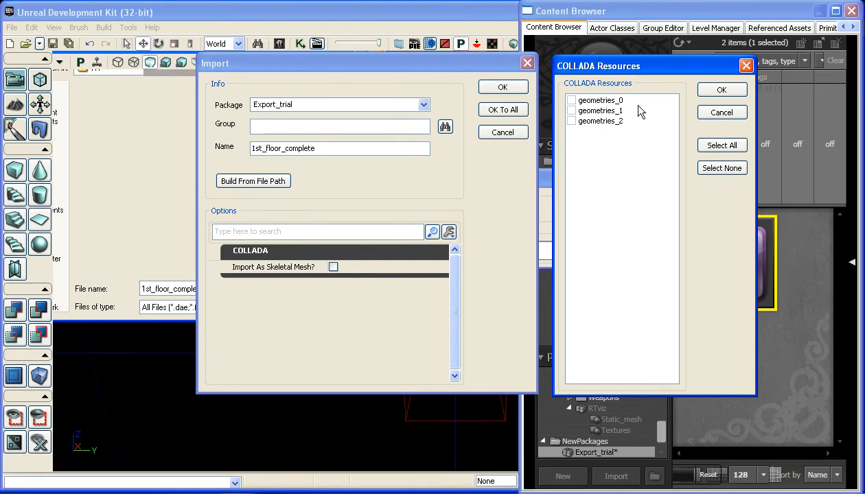
{"action": "mouse_move", "coordinate": [610, 129]}
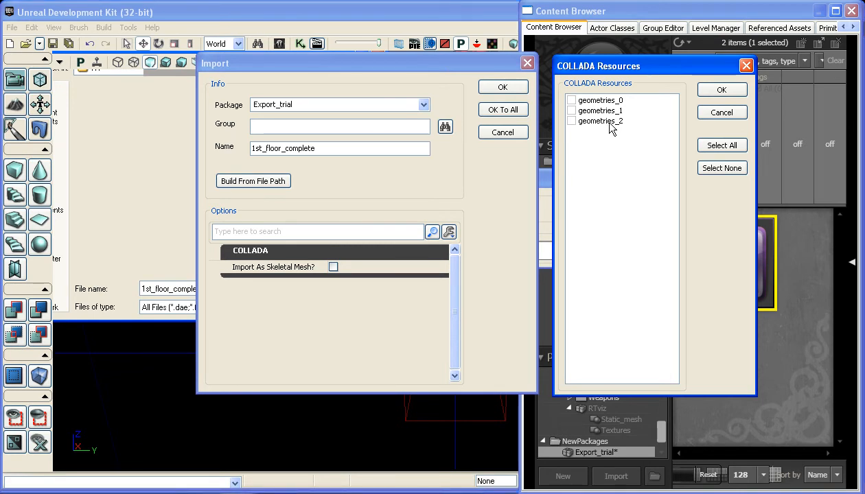
{"action": "mouse_move", "coordinate": [611, 99]}
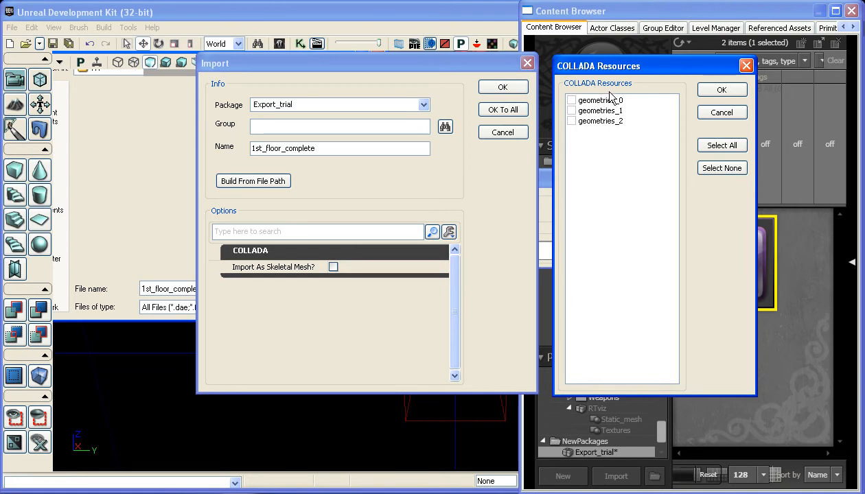
{"action": "mouse_move", "coordinate": [695, 150]}
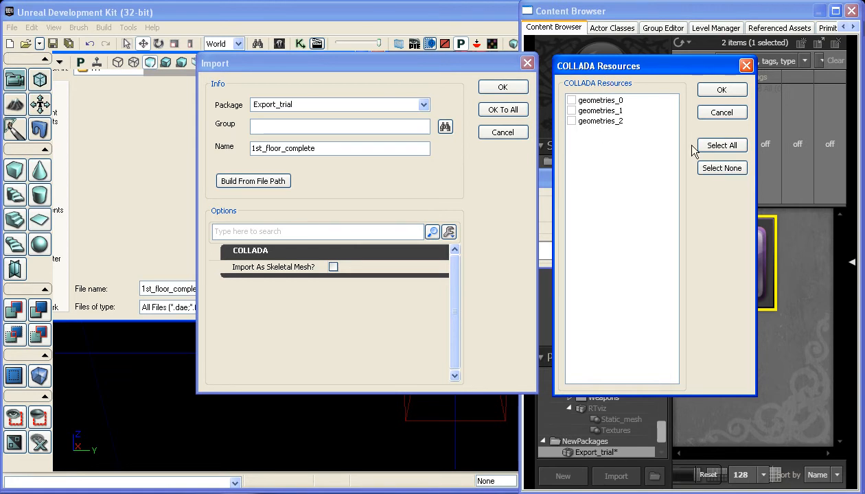
Include all three geometry resources, then open 1st_floor_complete_geometries_1 in the Static Mesh Editor
{"action": "left_click", "coordinate": [721, 145]}
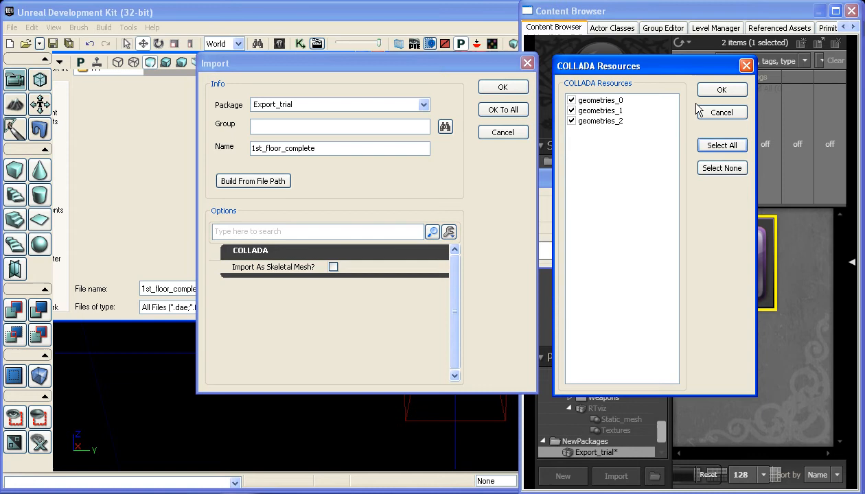
{"action": "left_click", "coordinate": [720, 90]}
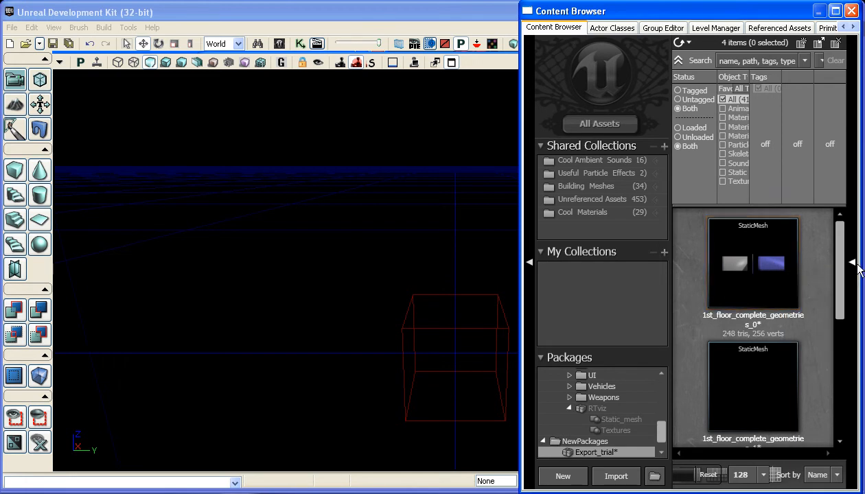
{"action": "scroll", "scroll_direction": "down", "scroll_amount": 3}
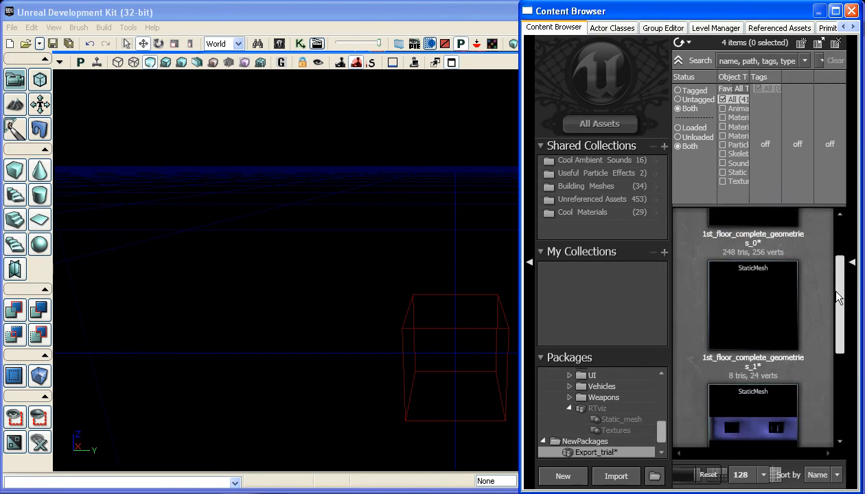
{"action": "double_click", "coordinate": [752, 412]}
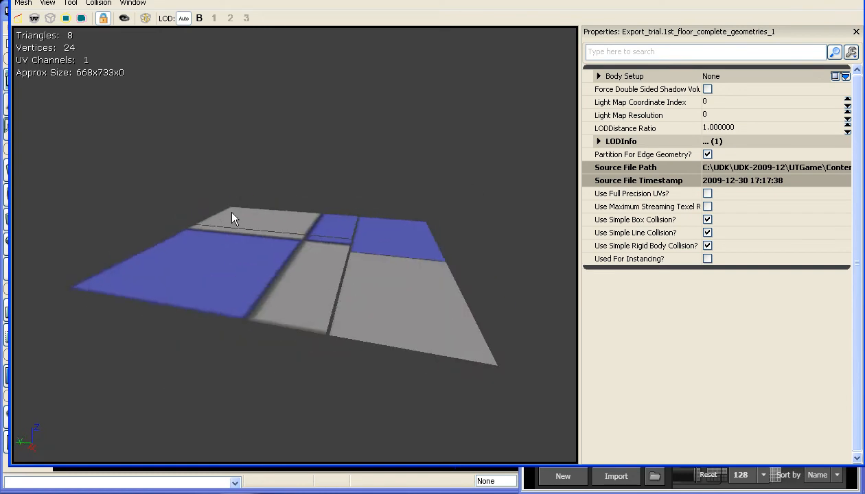
Inspect the floor mesh from several angles and overlay its UV channel 0 layout on the preview
{"action": "left_click_drag", "start_coordinate": [233, 218], "coordinate": [269, 240]}
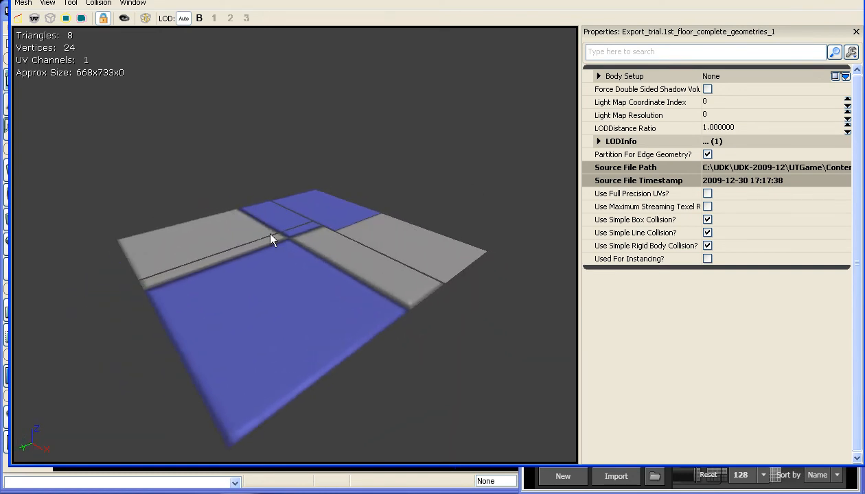
{"action": "left_click_drag", "start_coordinate": [272, 240], "coordinate": [279, 275]}
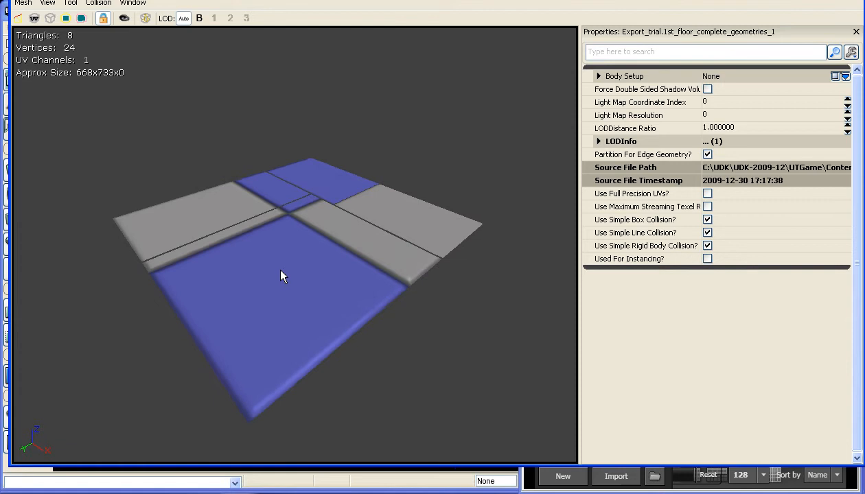
{"action": "left_click_drag", "start_coordinate": [280, 275], "coordinate": [307, 195]}
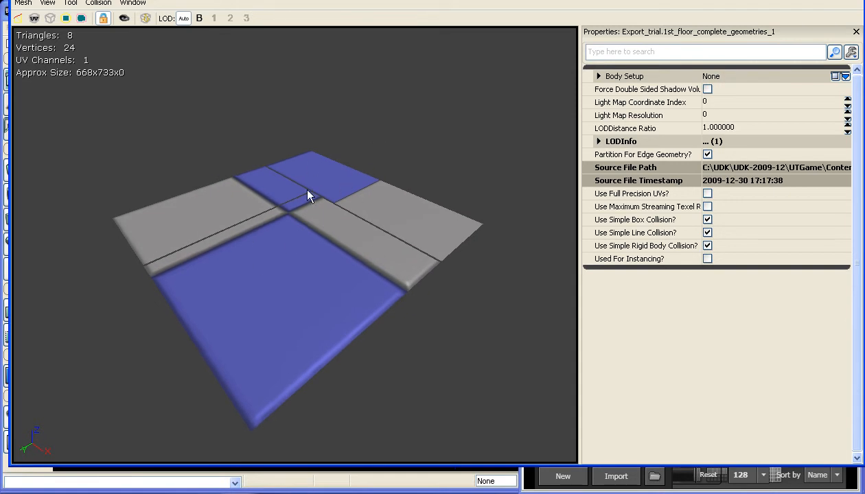
{"action": "mouse_move", "coordinate": [290, 146]}
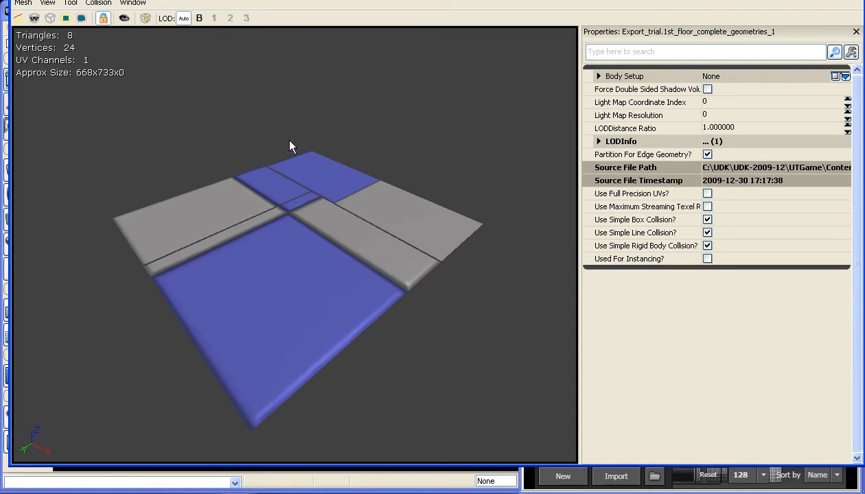
{"action": "left_click_drag", "start_coordinate": [289, 146], "coordinate": [317, 107]}
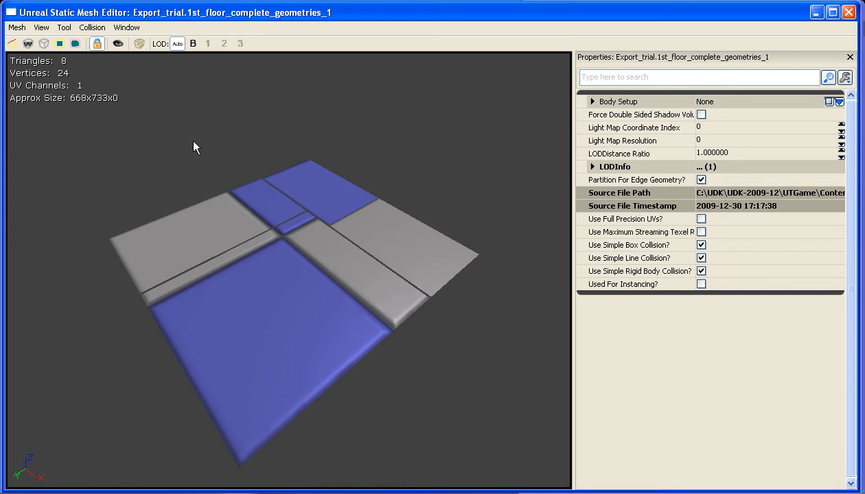
{"action": "mouse_move", "coordinate": [88, 87]}
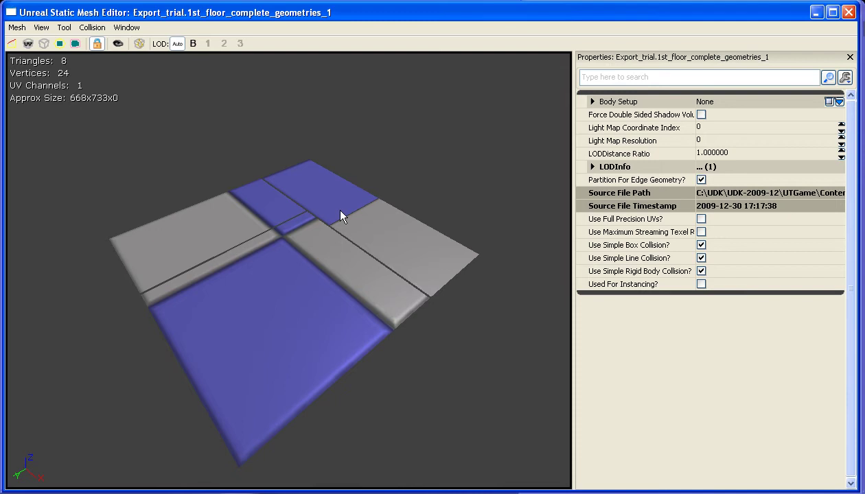
{"action": "mouse_move", "coordinate": [329, 241]}
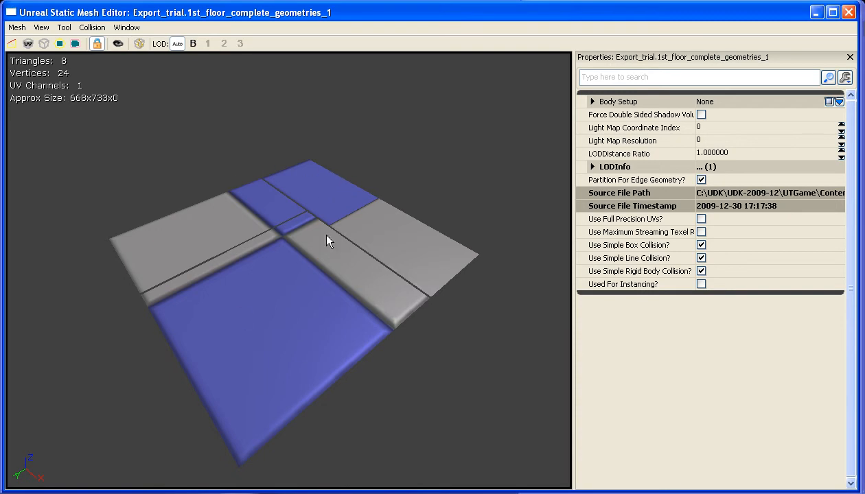
{"action": "mouse_move", "coordinate": [214, 185]}
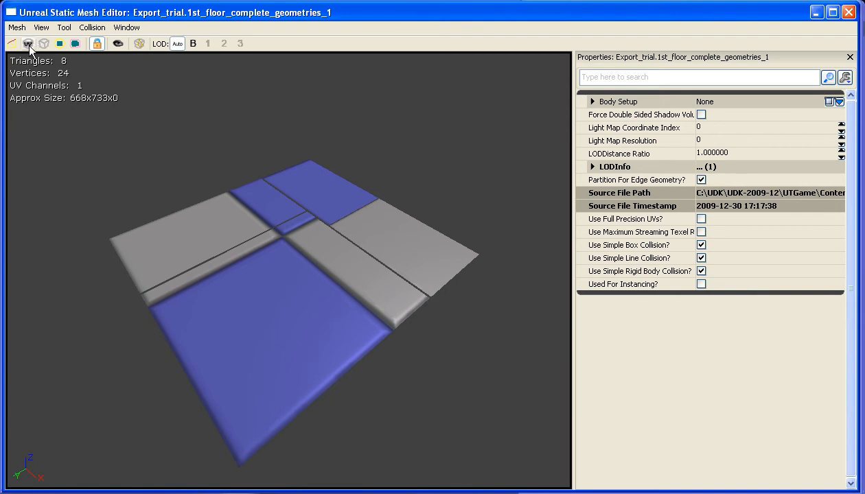
{"action": "left_click", "coordinate": [27, 43]}
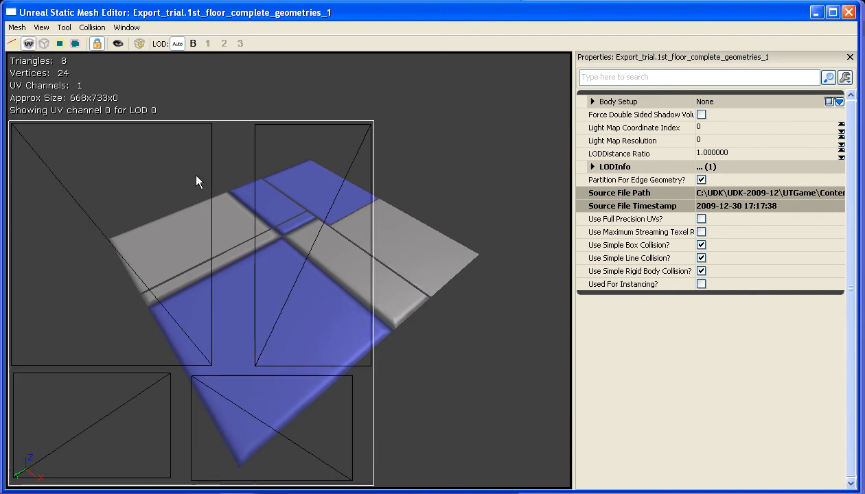
{"action": "mouse_move", "coordinate": [199, 308]}
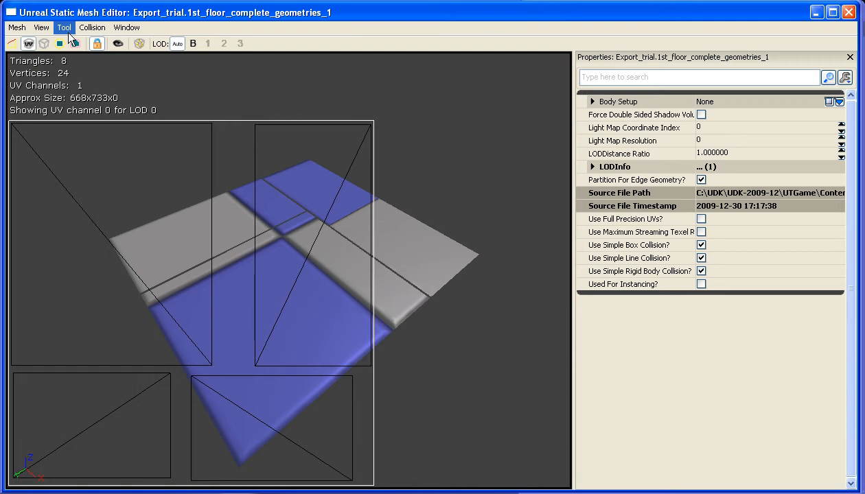
{"action": "mouse_move", "coordinate": [336, 31]}
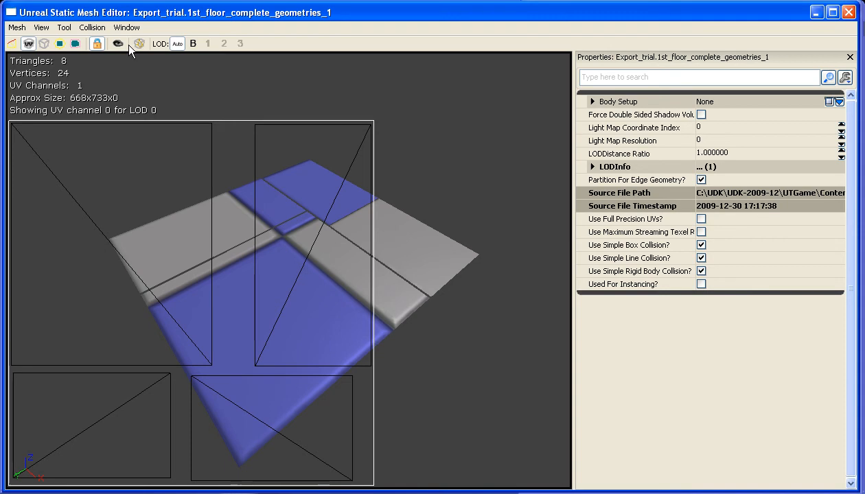
{"action": "mouse_move", "coordinate": [146, 69]}
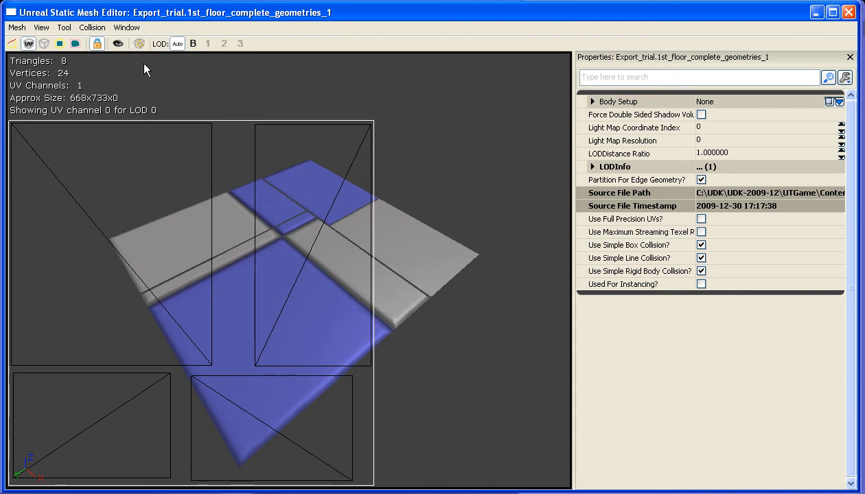
{"action": "mouse_move", "coordinate": [140, 277]}
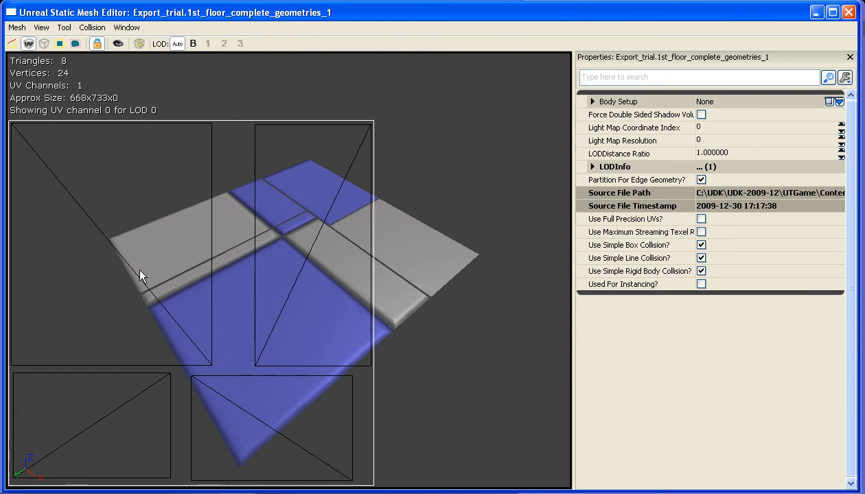
{"action": "mouse_move", "coordinate": [412, 115]}
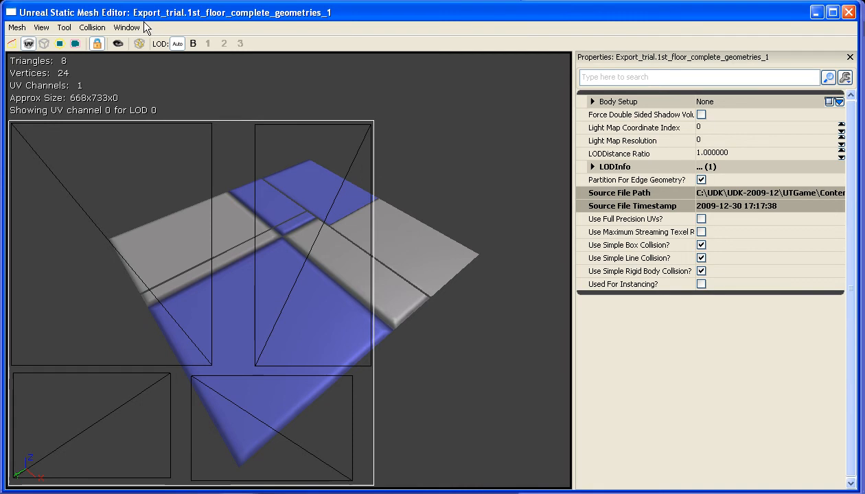
{"action": "mouse_move", "coordinate": [127, 28]}
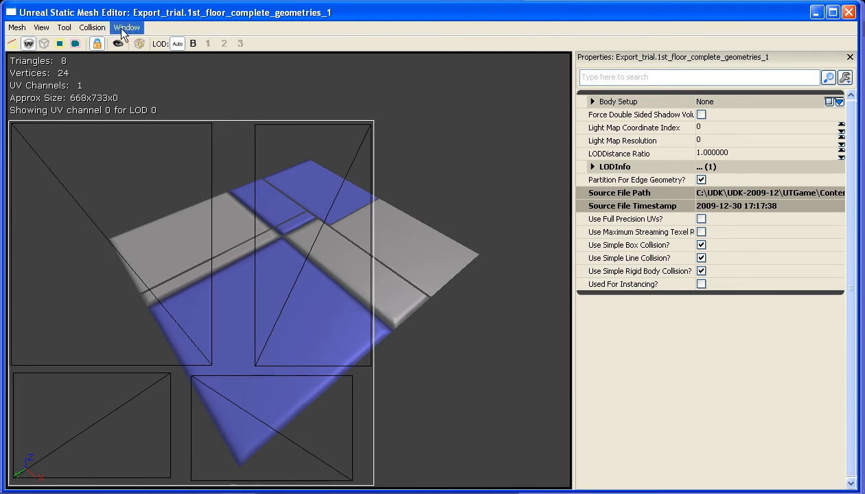
Generate unique UVs for the floor mesh into UV channel 1 via the Generate Unique UVs panel
{"action": "left_click", "coordinate": [126, 28]}
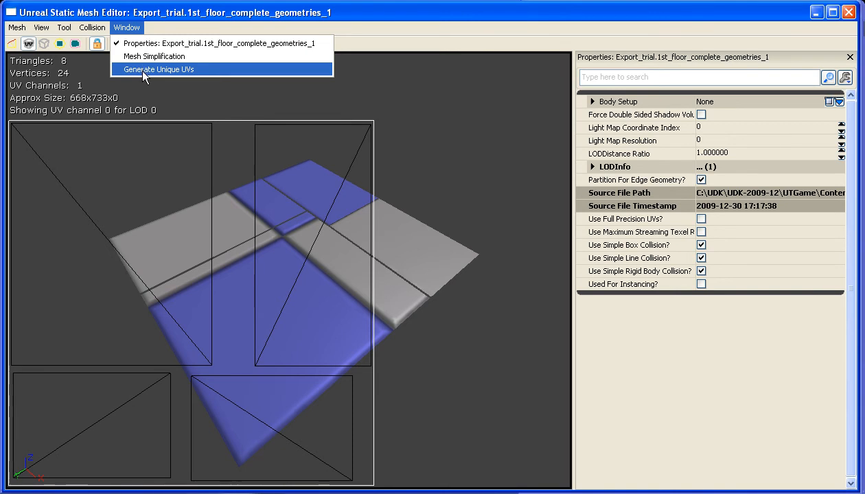
{"action": "left_click", "coordinate": [159, 69]}
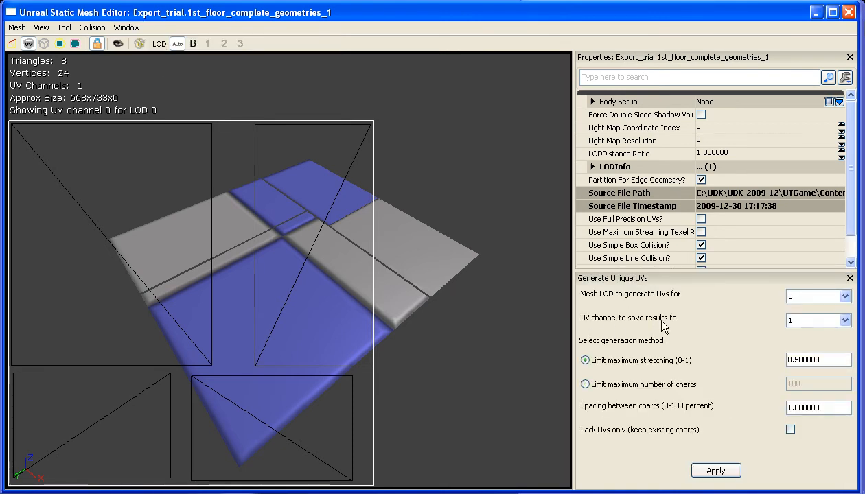
{"action": "left_click", "coordinate": [835, 319]}
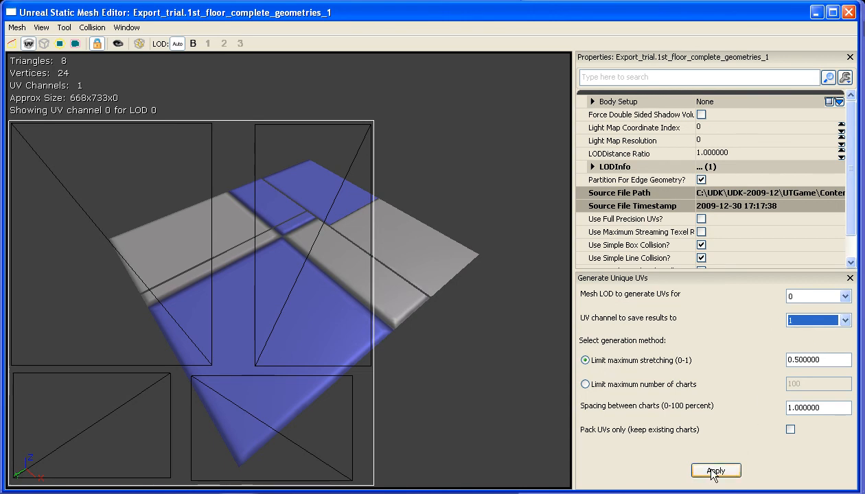
{"action": "left_click", "coordinate": [715, 469]}
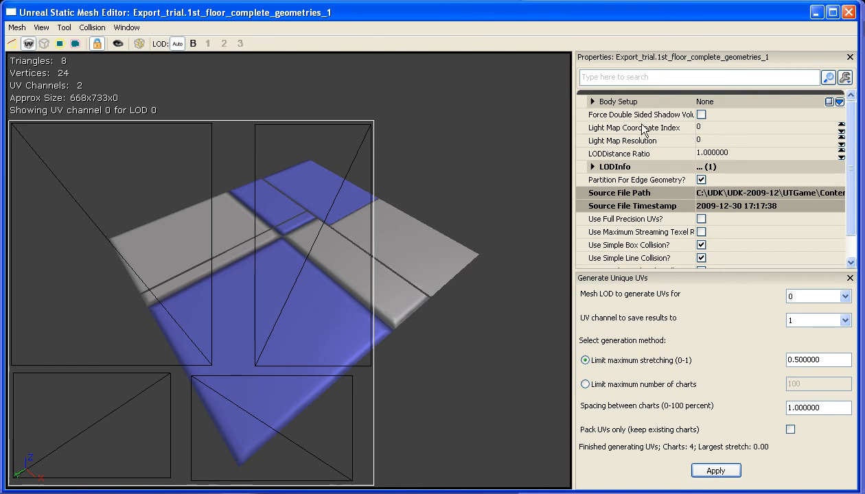
{"action": "mouse_move", "coordinate": [713, 137]}
{"action": "type", "text": "256"}
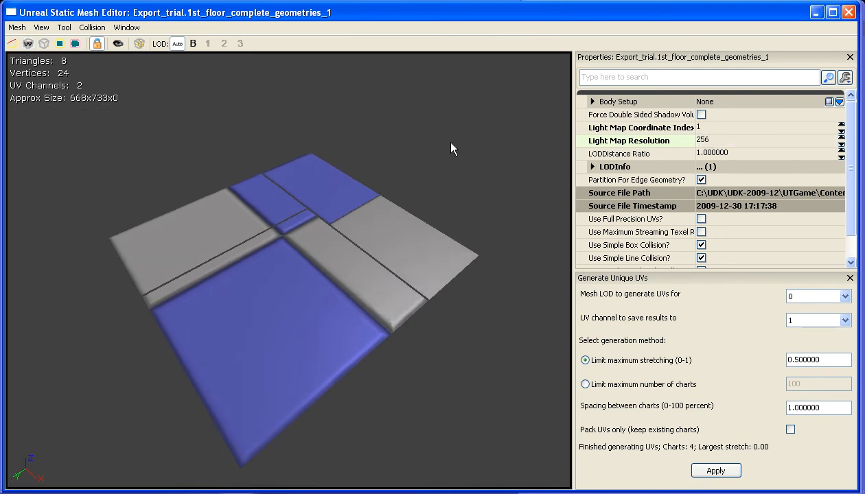
{"action": "mouse_move", "coordinate": [327, 208]}
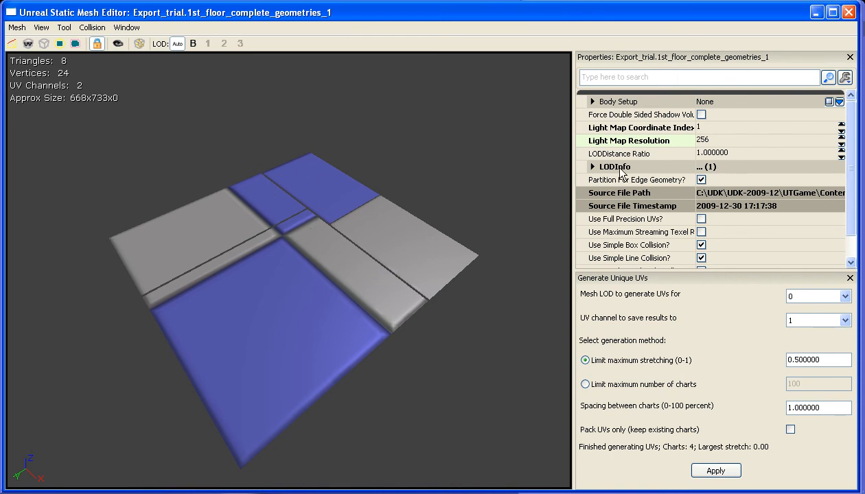
Expand LODInfo and all four material Elements [0]–[3] of the floor mesh
{"action": "left_click", "coordinate": [593, 166]}
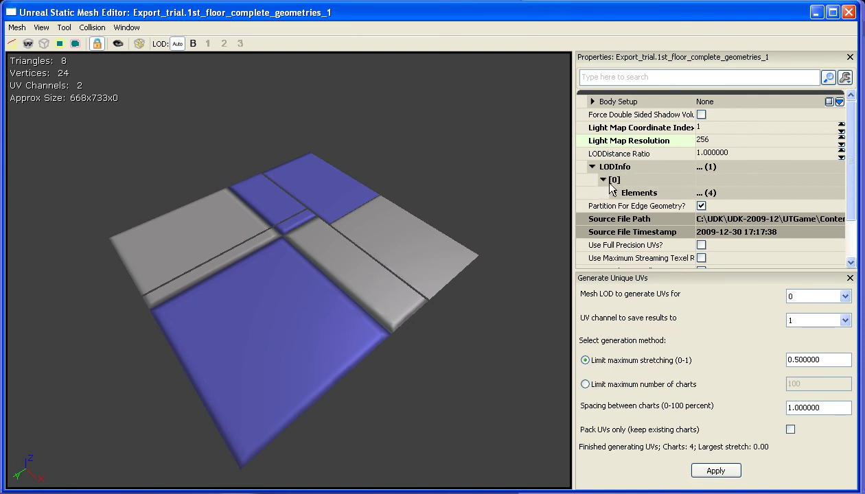
{"action": "left_click", "coordinate": [615, 192]}
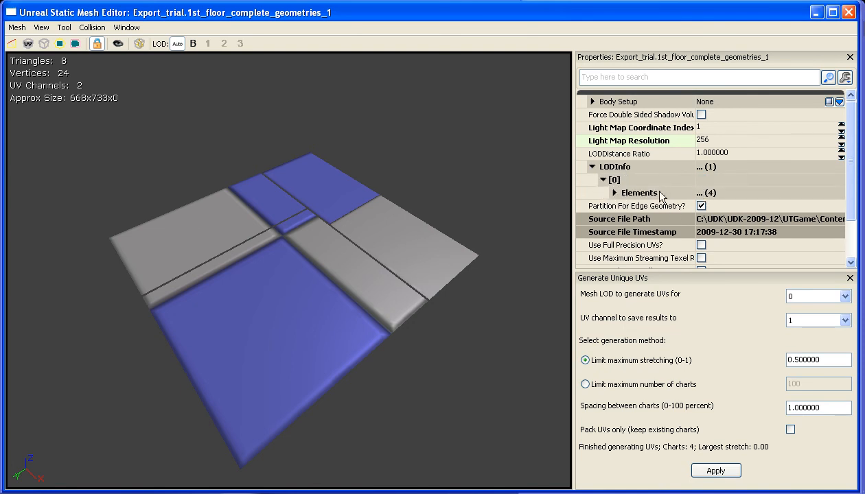
{"action": "left_click", "coordinate": [618, 192]}
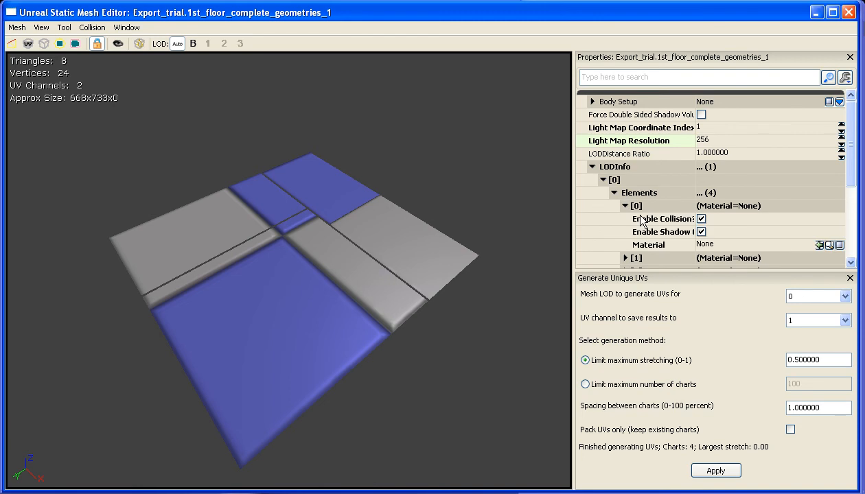
{"action": "left_click", "coordinate": [126, 28]}
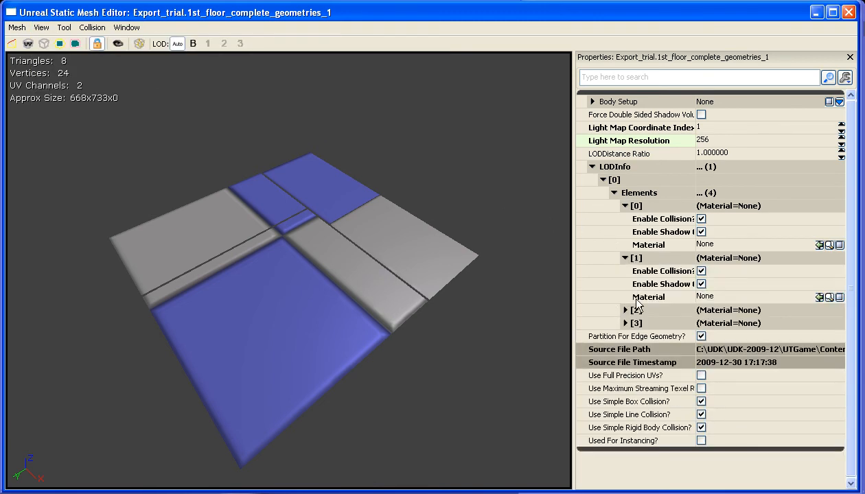
{"action": "left_click", "coordinate": [624, 311]}
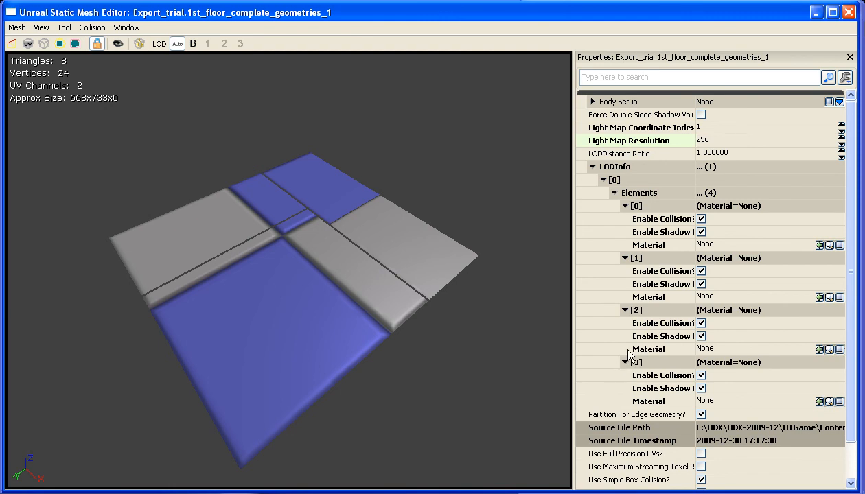
{"action": "mouse_move", "coordinate": [695, 26]}
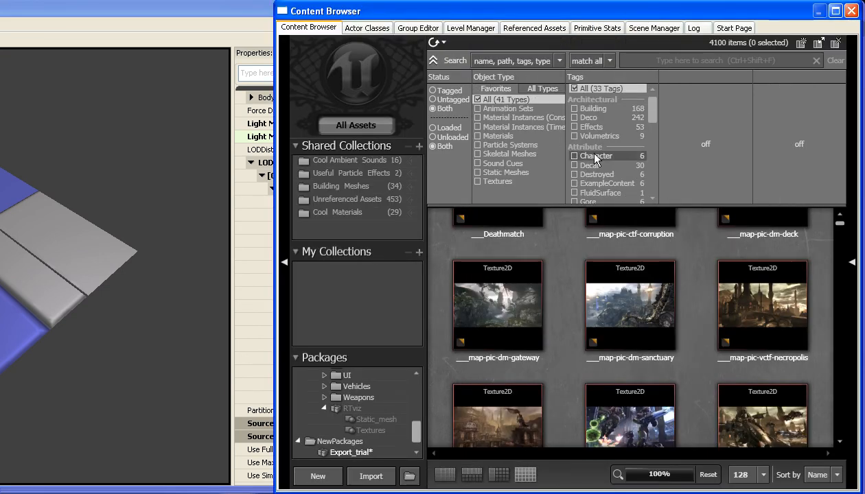
Filter assets to Materials and assign NEC_Supports materials to Elements [0] and [1]
{"action": "left_click", "coordinate": [494, 136]}
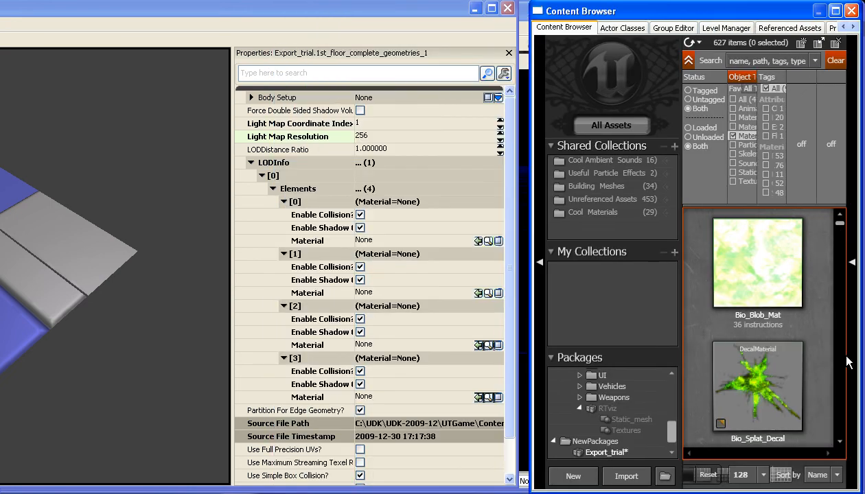
{"action": "scroll", "scroll_direction": "down", "scroll_amount": 3}
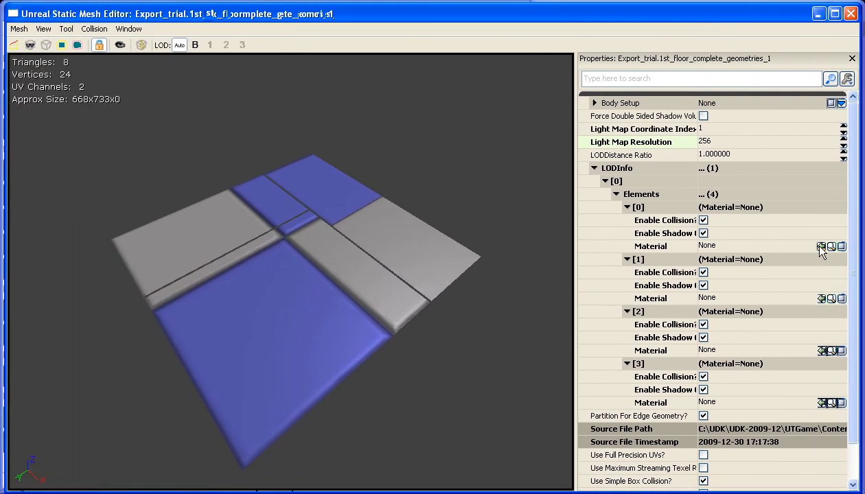
{"action": "left_click", "coordinate": [820, 245]}
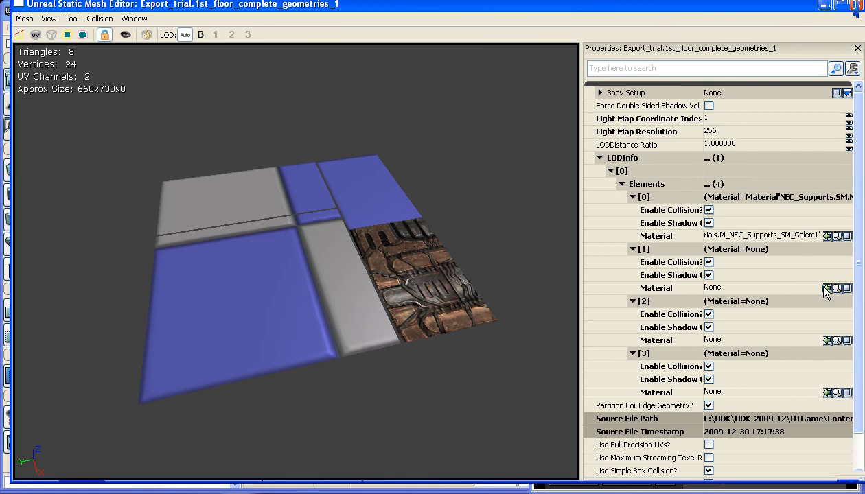
{"action": "left_click", "coordinate": [827, 288]}
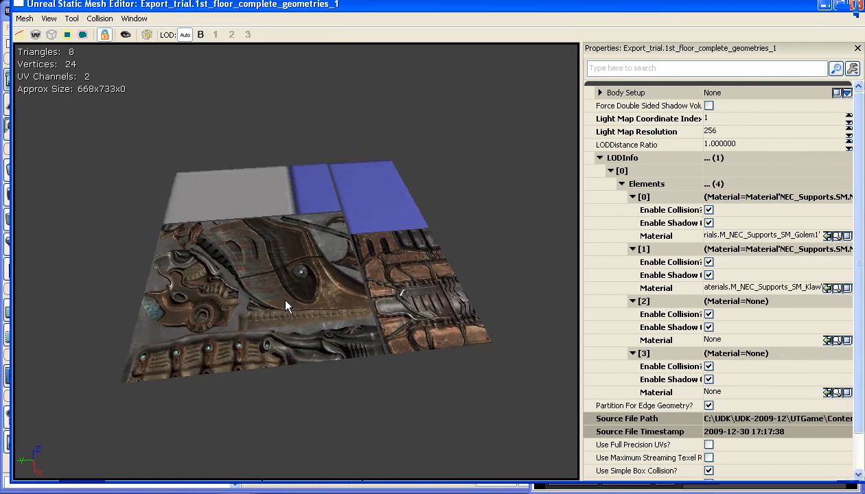
{"action": "left_click_drag", "start_coordinate": [287, 306], "coordinate": [305, 343]}
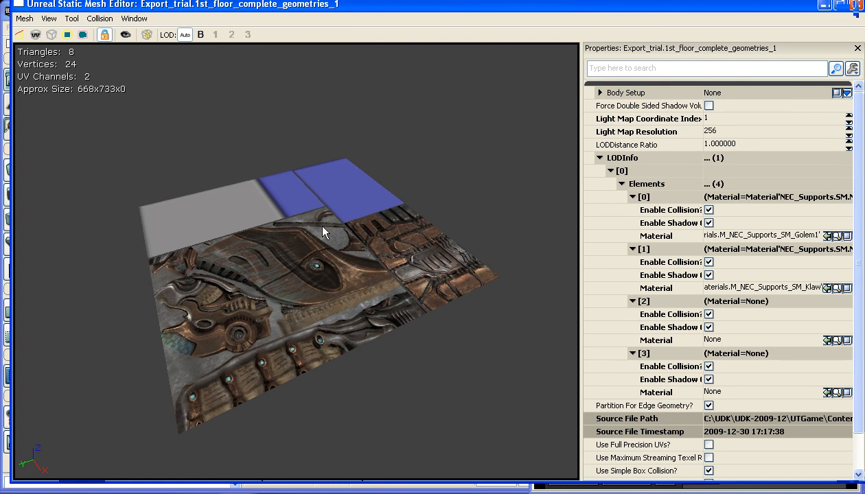
{"action": "mouse_move", "coordinate": [369, 286]}
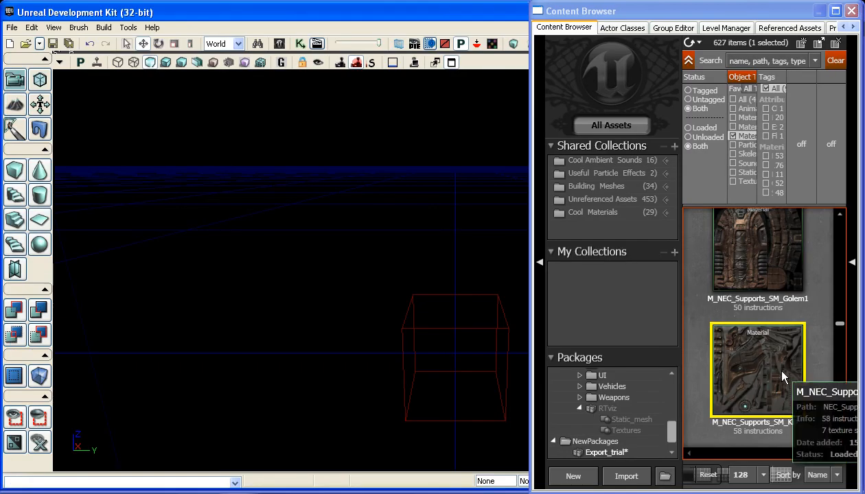
Drag the 1st_floor static mesh from the Export_trial package into the level viewport
{"action": "left_click", "coordinate": [739, 136]}
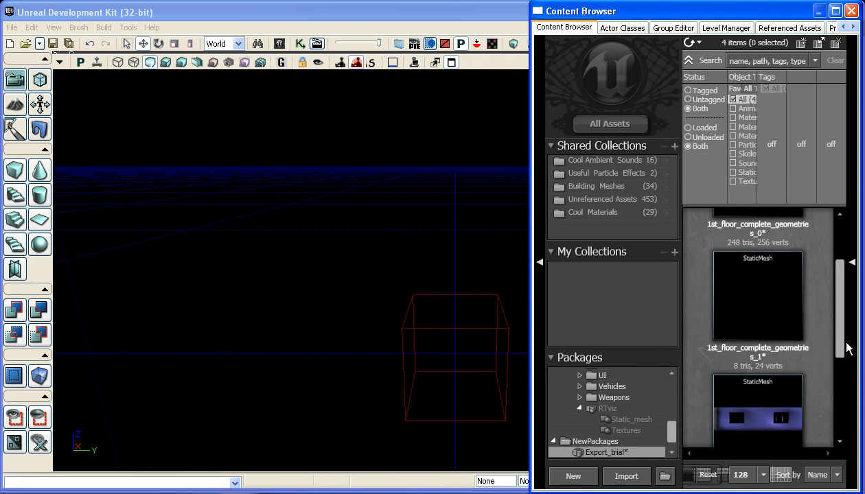
{"action": "double_click", "coordinate": [758, 409]}
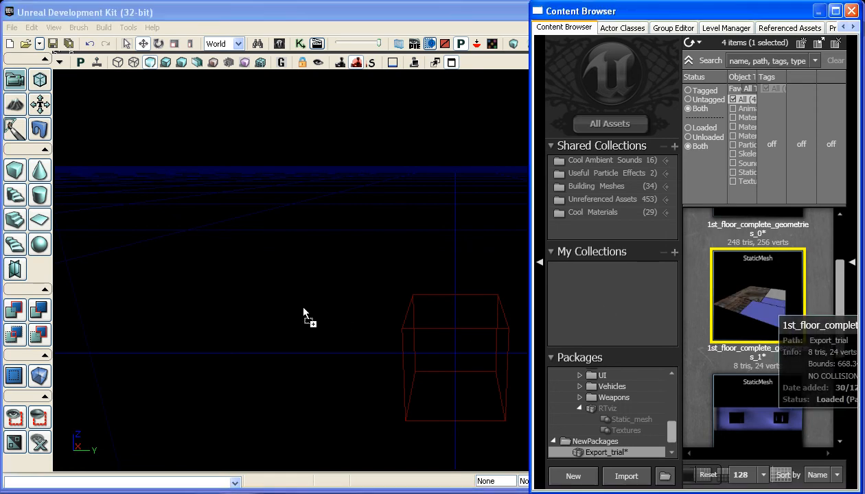
{"action": "left_click_drag", "start_coordinate": [305, 313], "coordinate": [370, 163]}
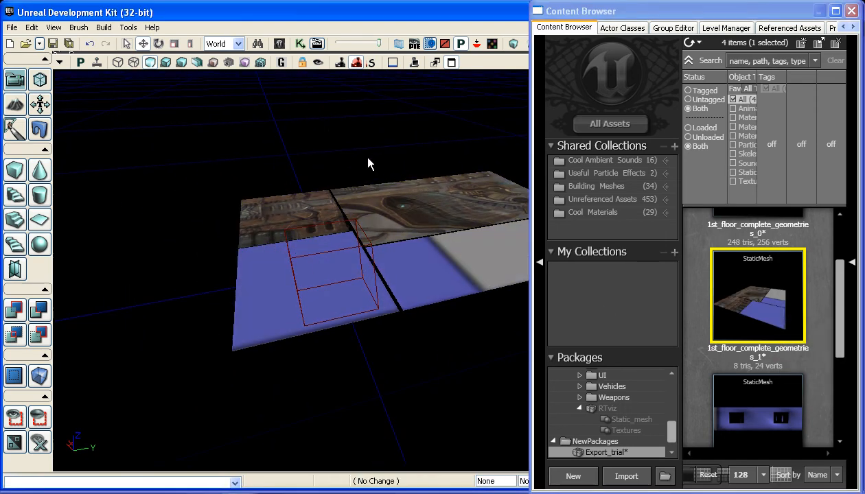
{"action": "left_click_drag", "start_coordinate": [370, 164], "coordinate": [288, 261]}
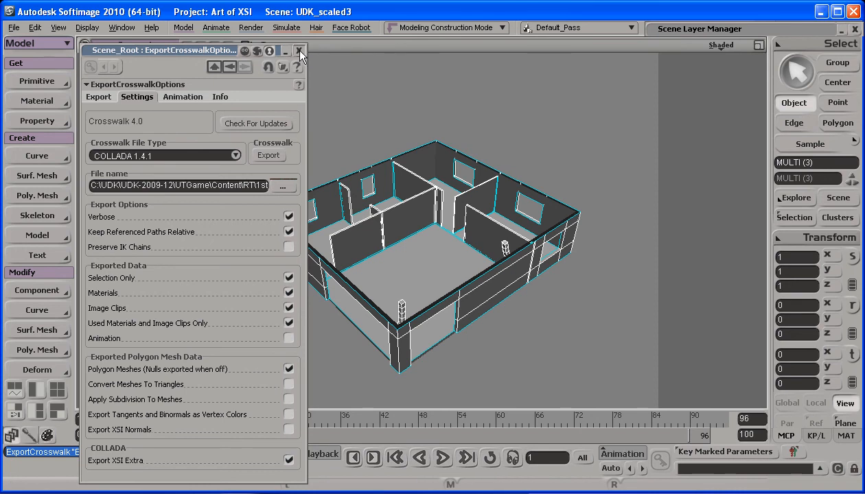
Close the Crosswalk export options and make the Wall_1st layer hidden and unselectable
{"action": "left_click", "coordinate": [298, 50]}
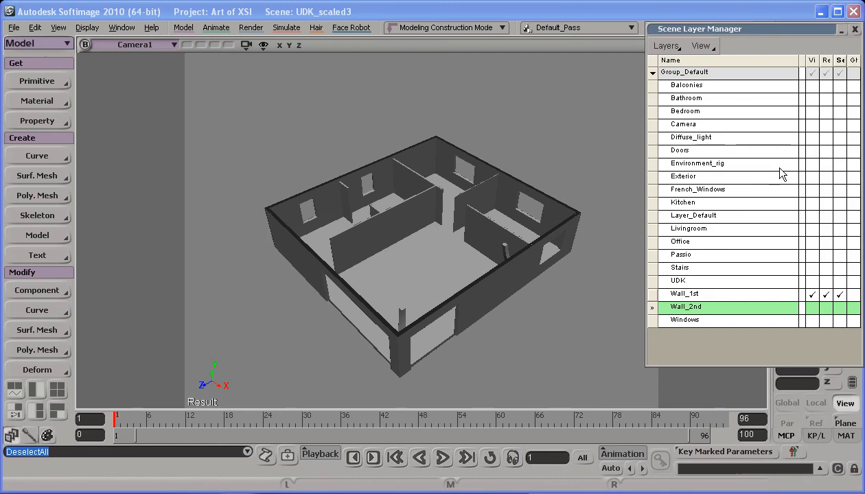
{"action": "left_click", "coordinate": [812, 294]}
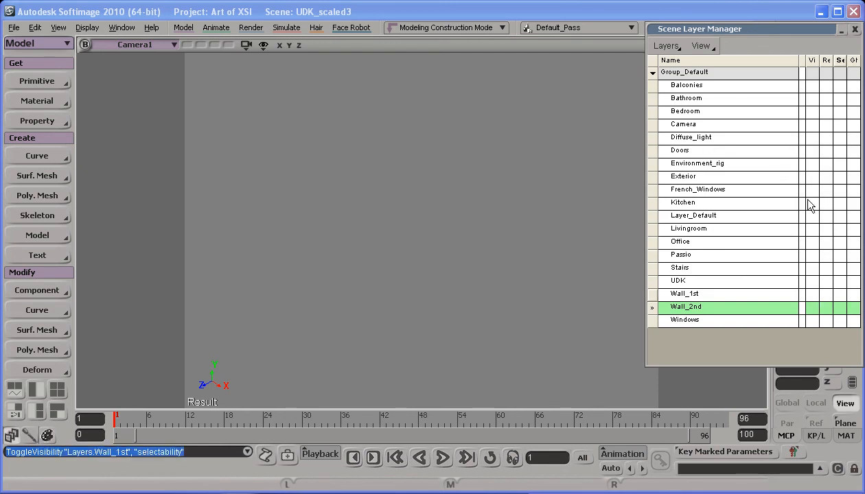
{"action": "left_click", "coordinate": [813, 242]}
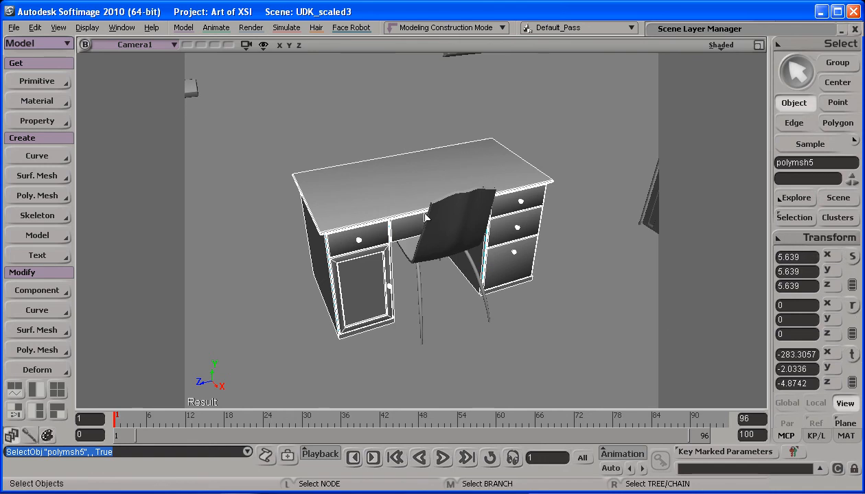
{"action": "mouse_move", "coordinate": [328, 178]}
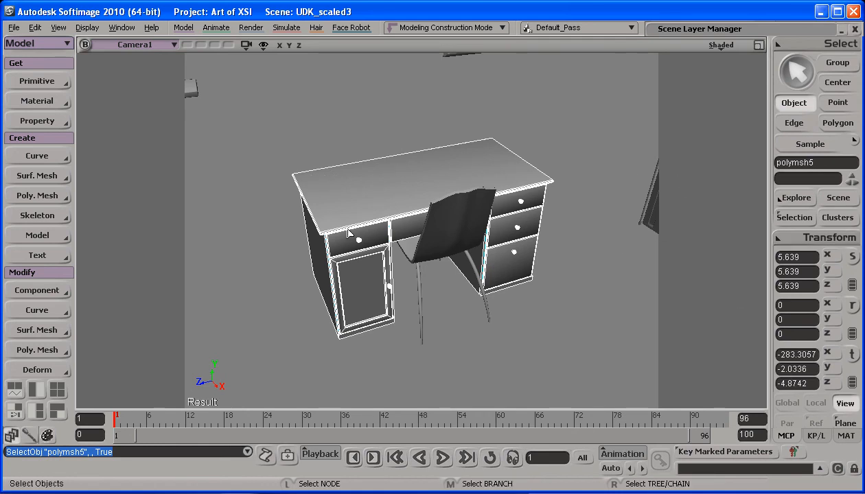
{"action": "mouse_move", "coordinate": [336, 217]}
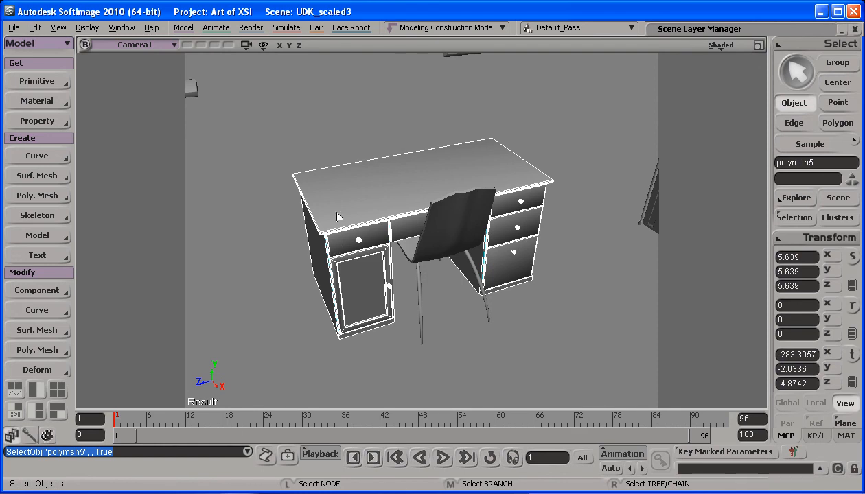
{"action": "mouse_move", "coordinate": [362, 231]}
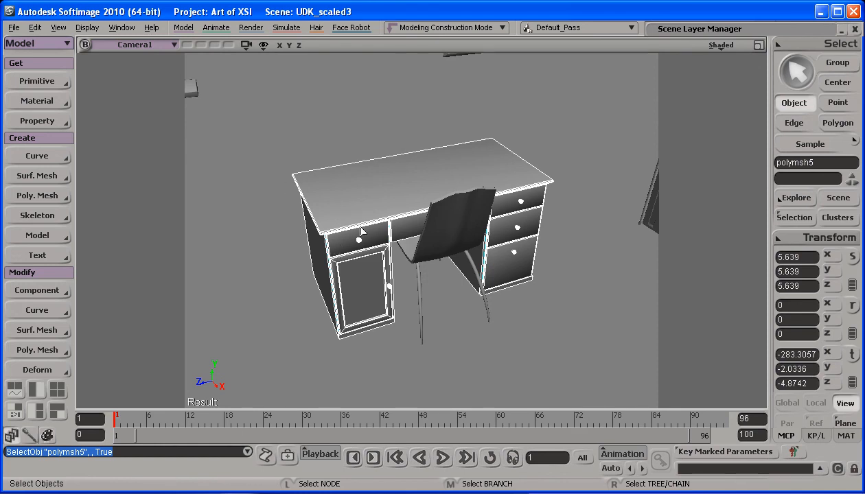
{"action": "mouse_move", "coordinate": [647, 289]}
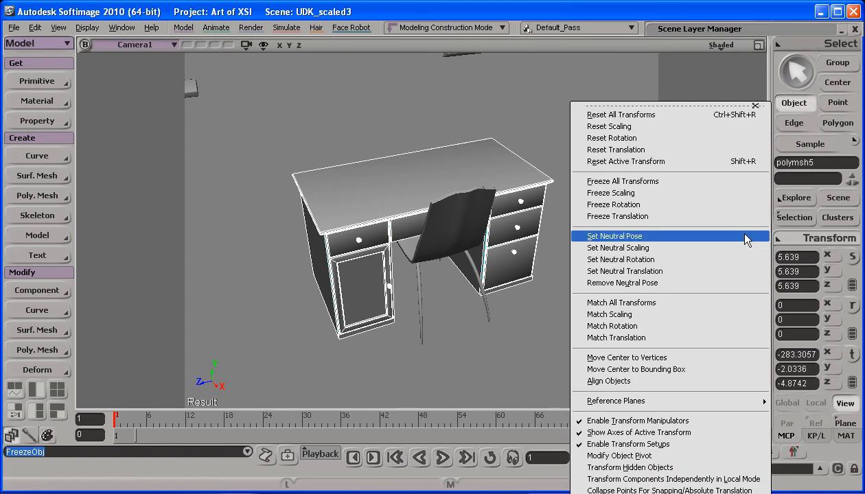
Reset All Transforms on the desk so scale reads 1 and rotation and translation read zero
{"action": "left_click", "coordinate": [613, 236]}
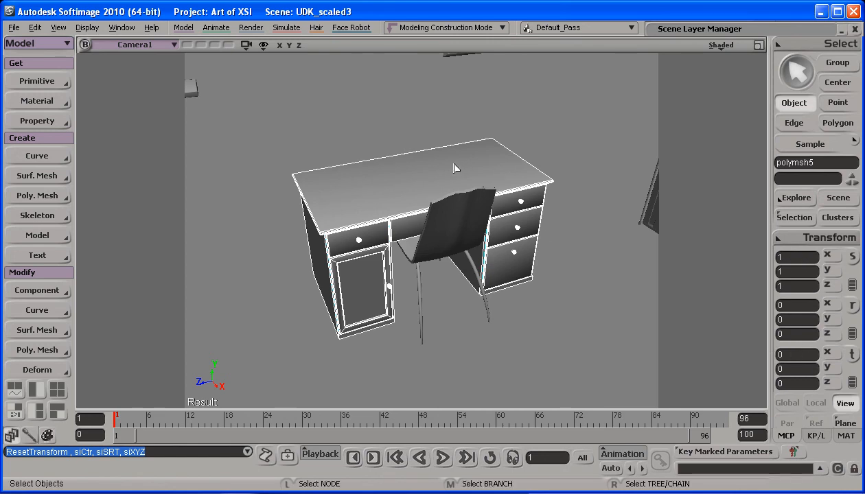
{"action": "mouse_move", "coordinate": [260, 195]}
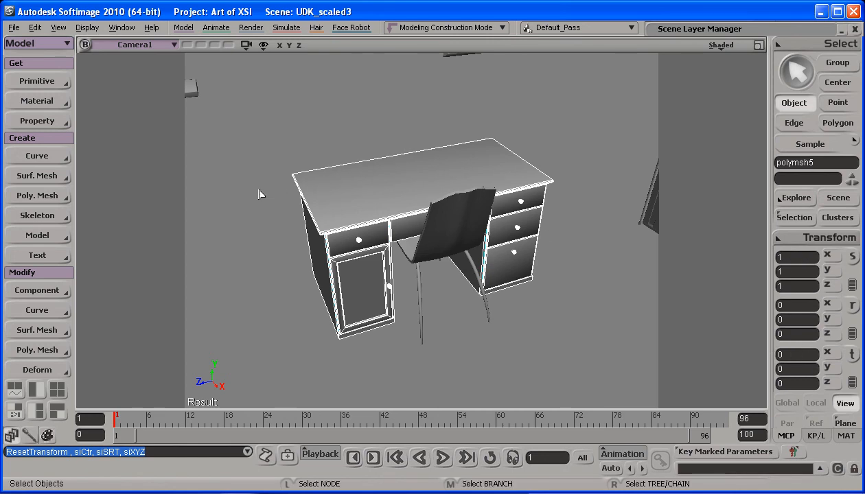
{"action": "mouse_move", "coordinate": [314, 184]}
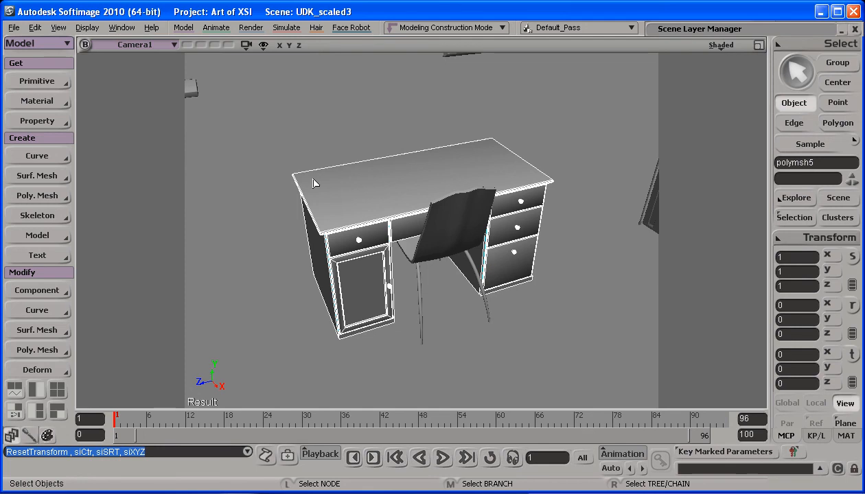
{"action": "mouse_move", "coordinate": [330, 170]}
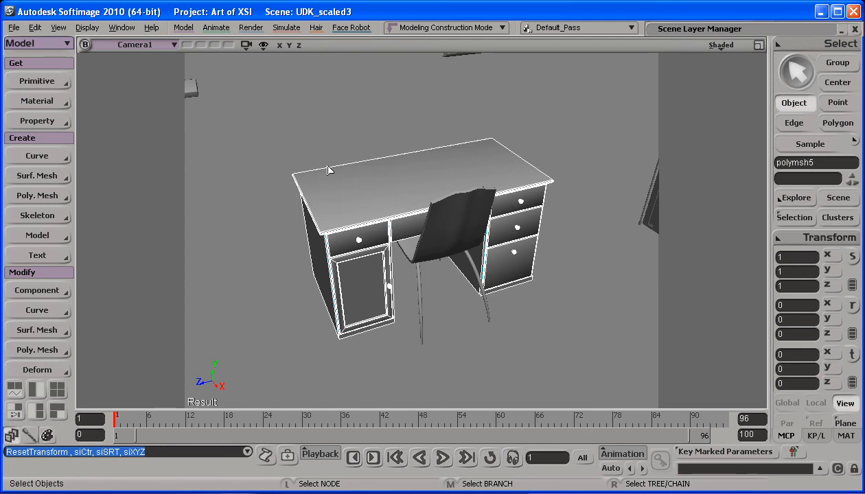
{"action": "mouse_move", "coordinate": [291, 90]}
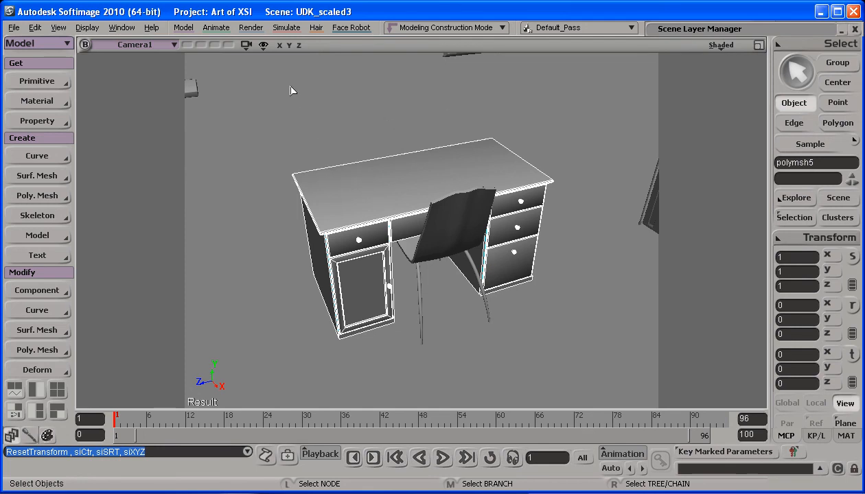